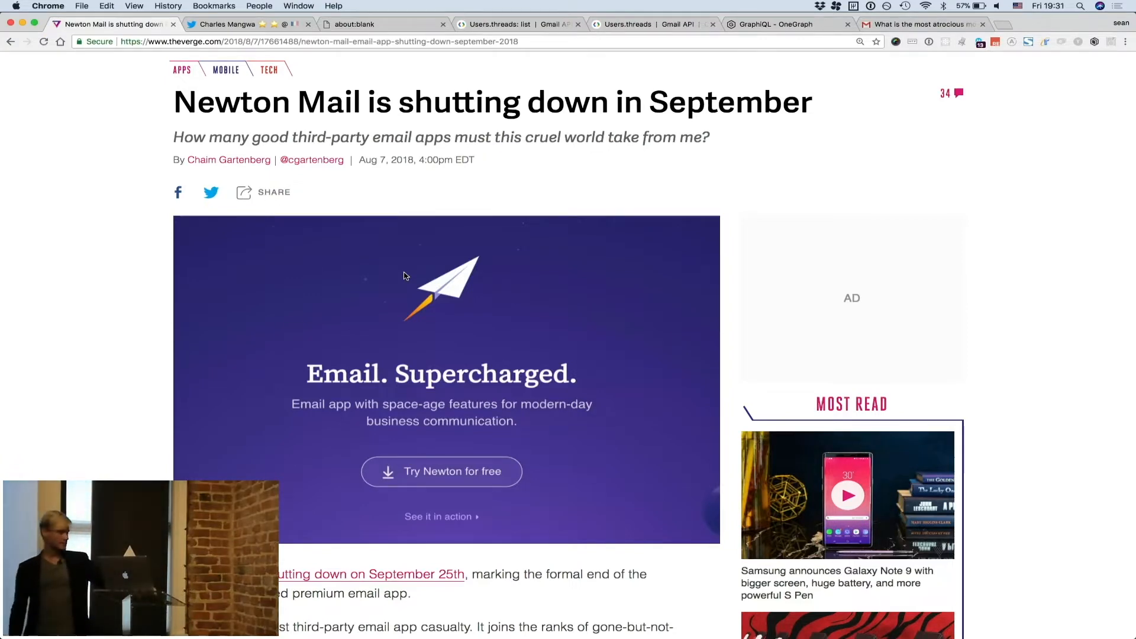
# Step: Open a new blank Chrome tab to begin a Gmail API search
pyautogui.click(225, 24)
pyautogui.write('gmail api')
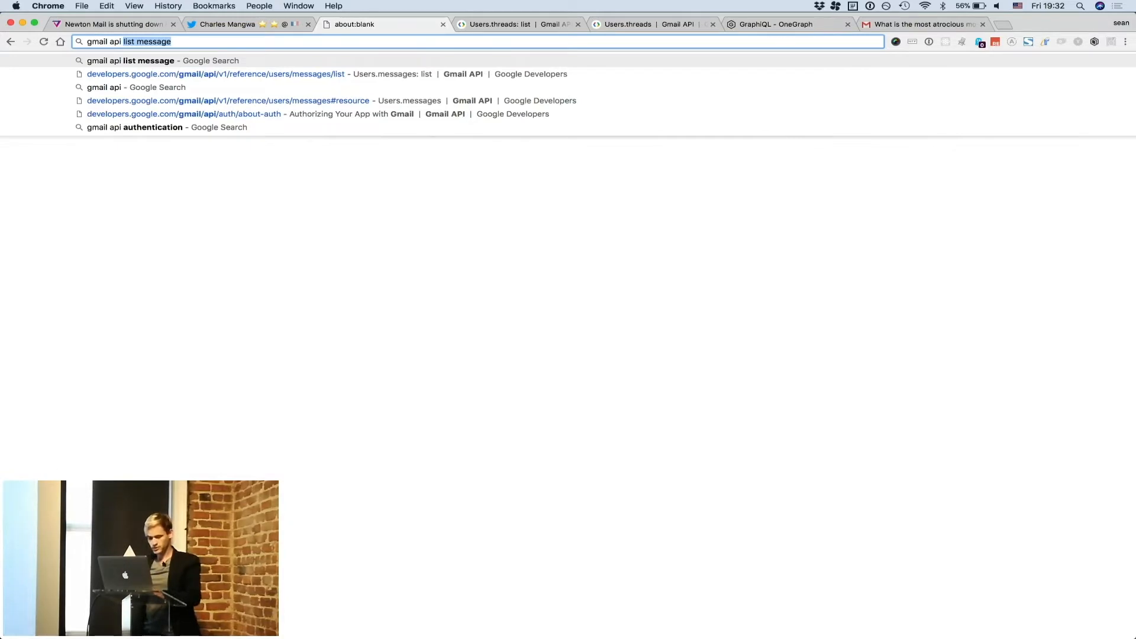
# Step: Search 'gmail api authentication' and open the 'Authorizing Your App with Gmail' guide
pyautogui.click(167, 126)
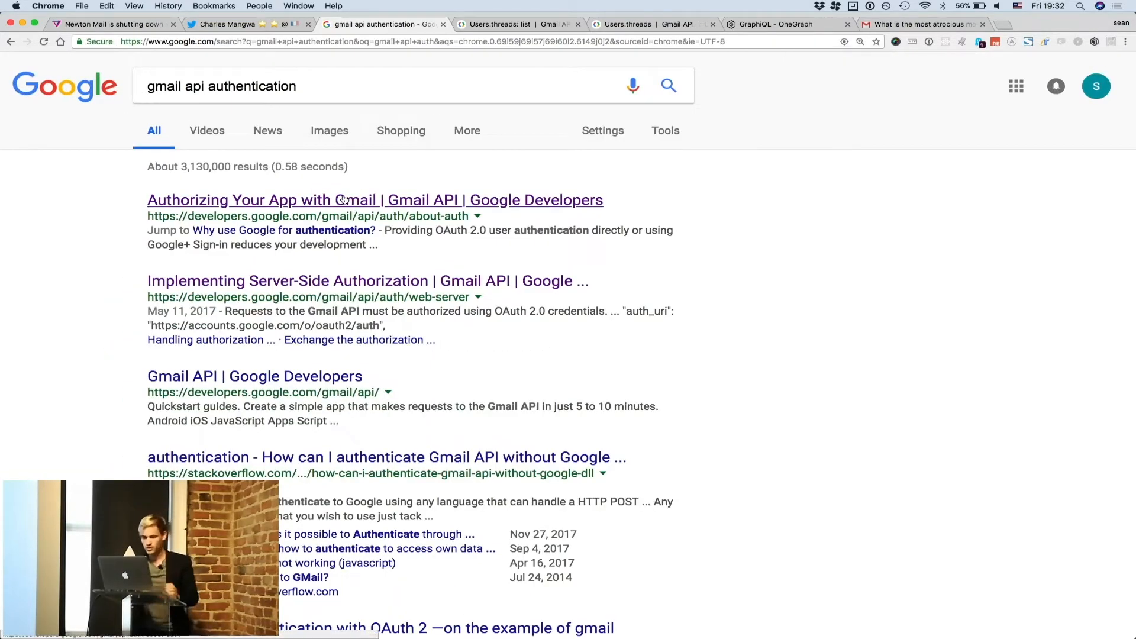
pyautogui.click(375, 200)
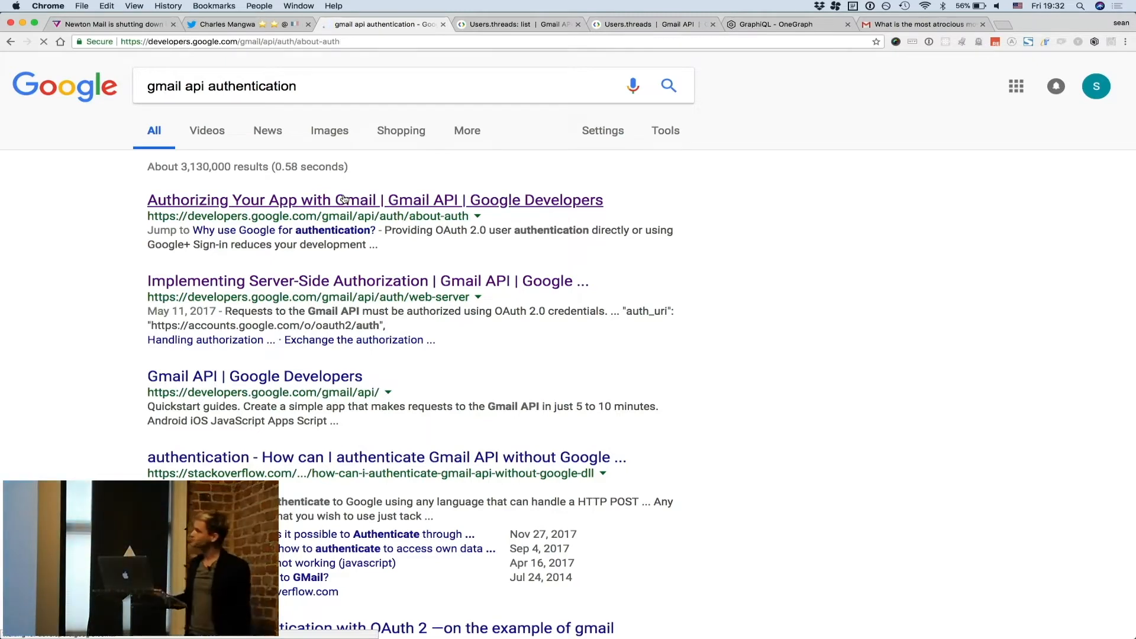
pyautogui.click(374, 200)
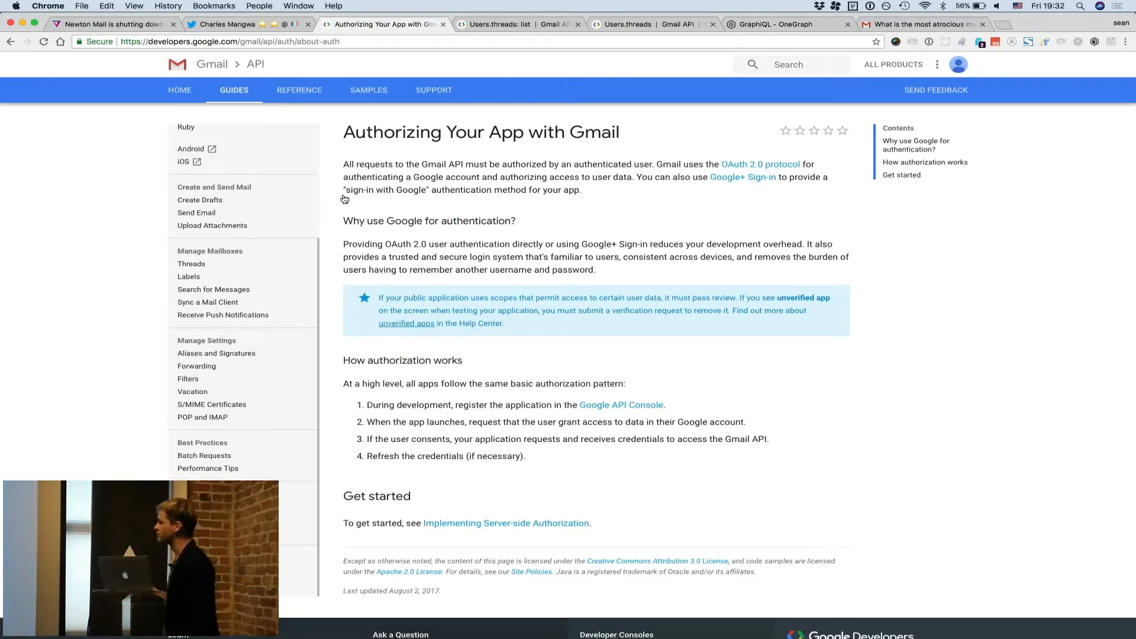
pyautogui.moveTo(467, 306)
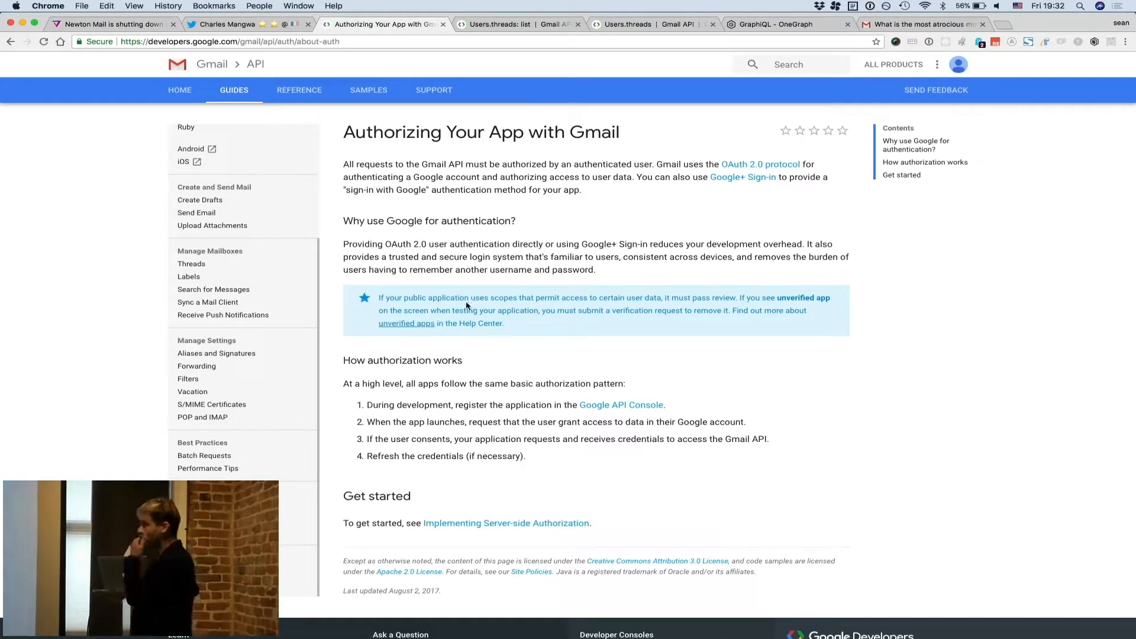
# Step: Scroll the guide and follow its link to the Google API Console
pyautogui.scroll(-3)
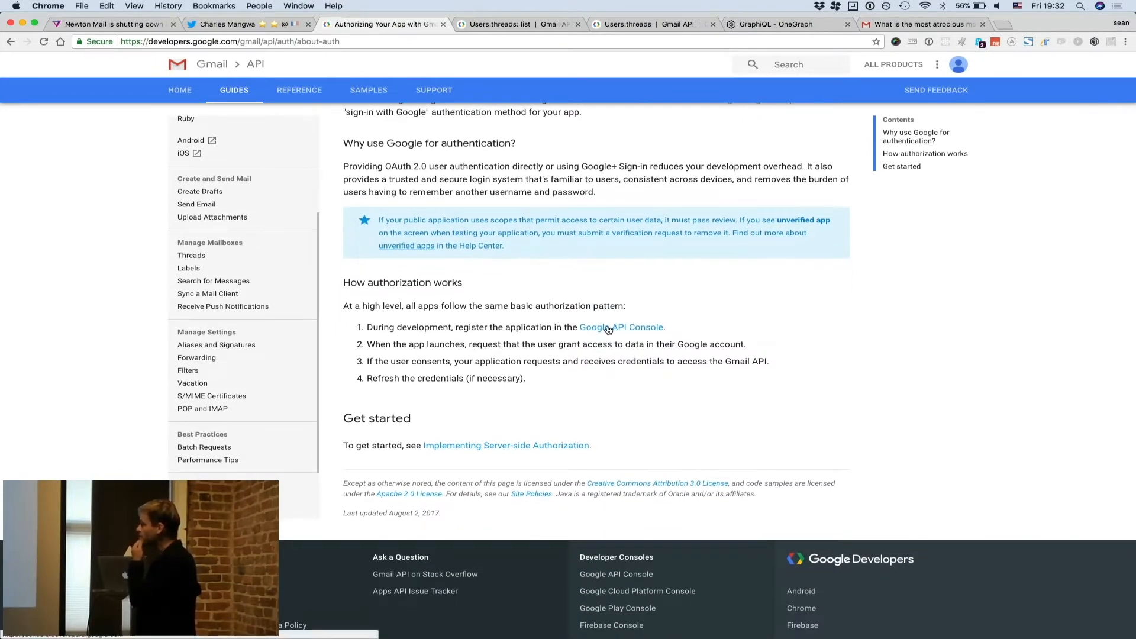
pyautogui.click(620, 327)
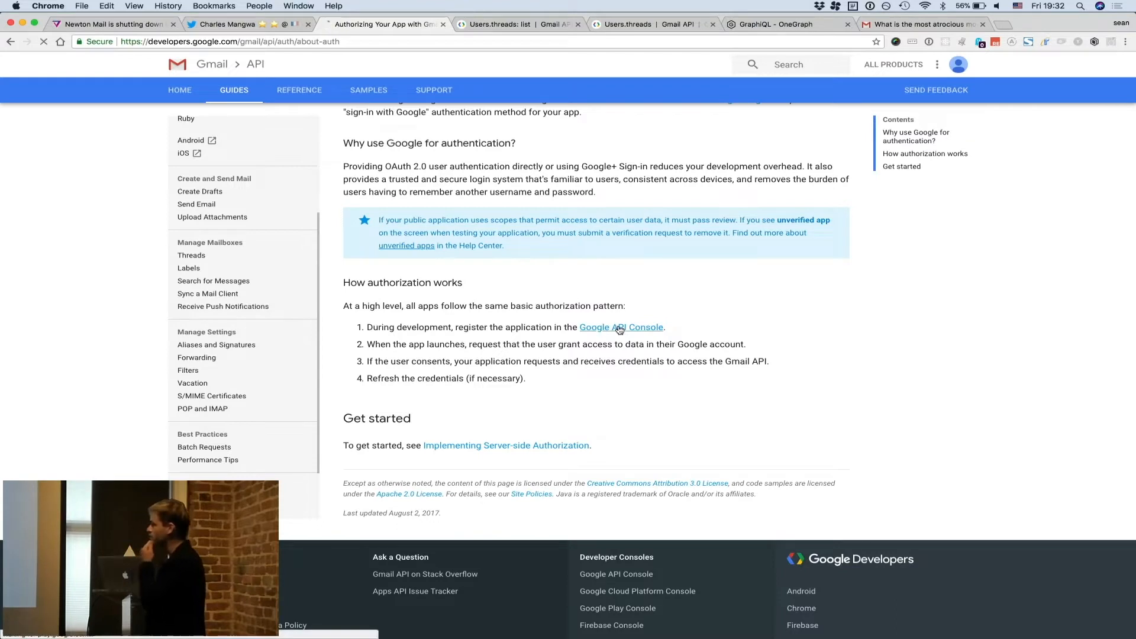
pyautogui.click(620, 327)
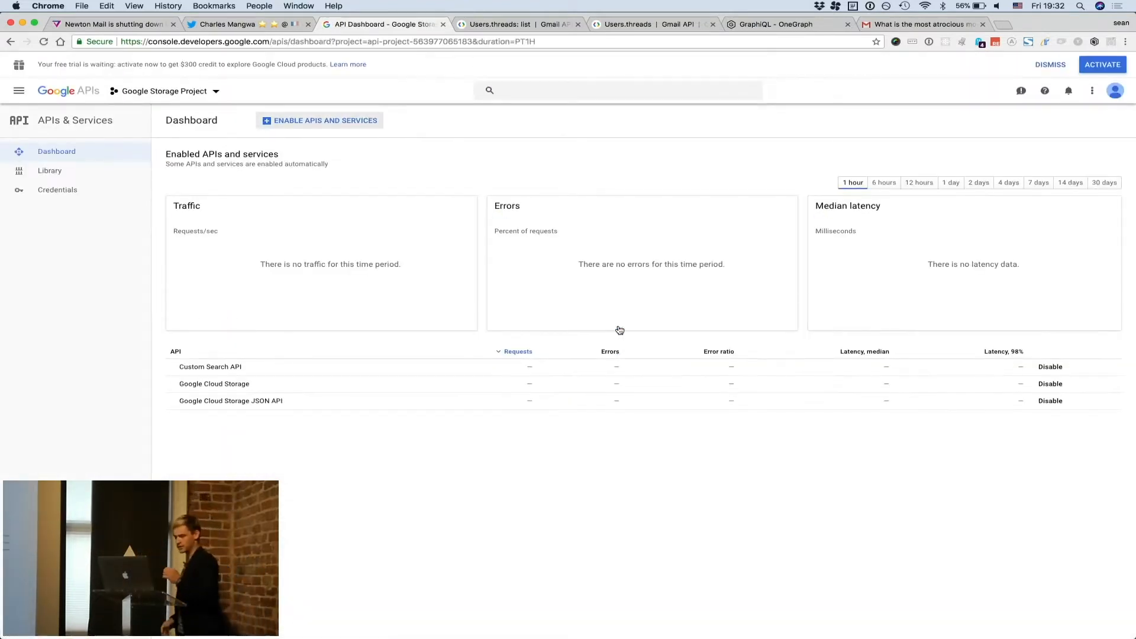
pyautogui.moveTo(604, 327)
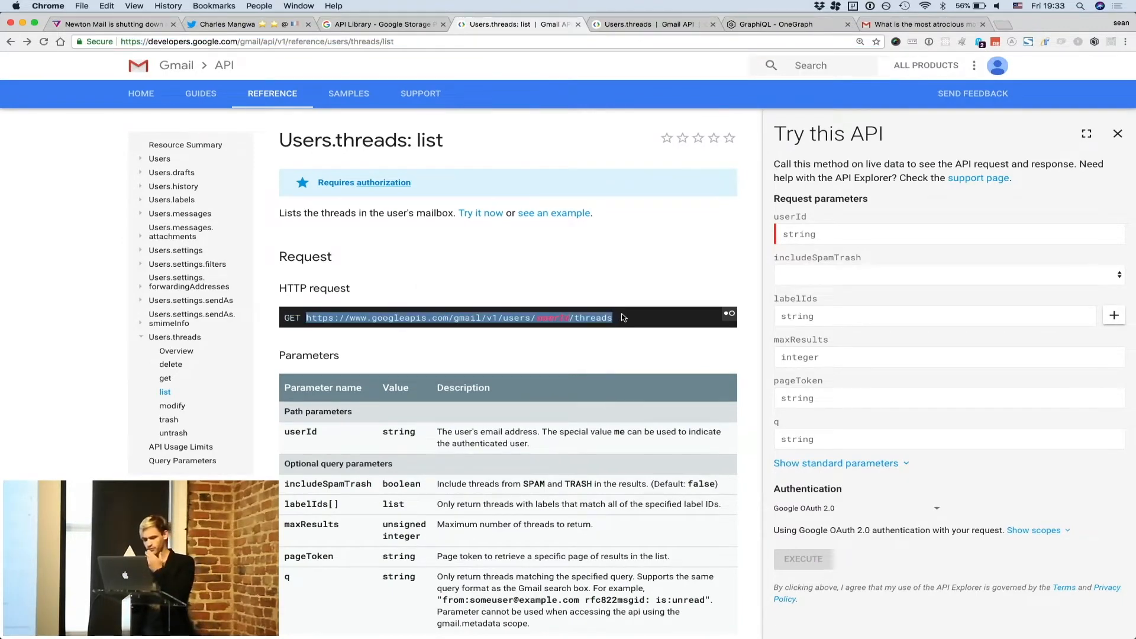
pyautogui.scroll(-3)
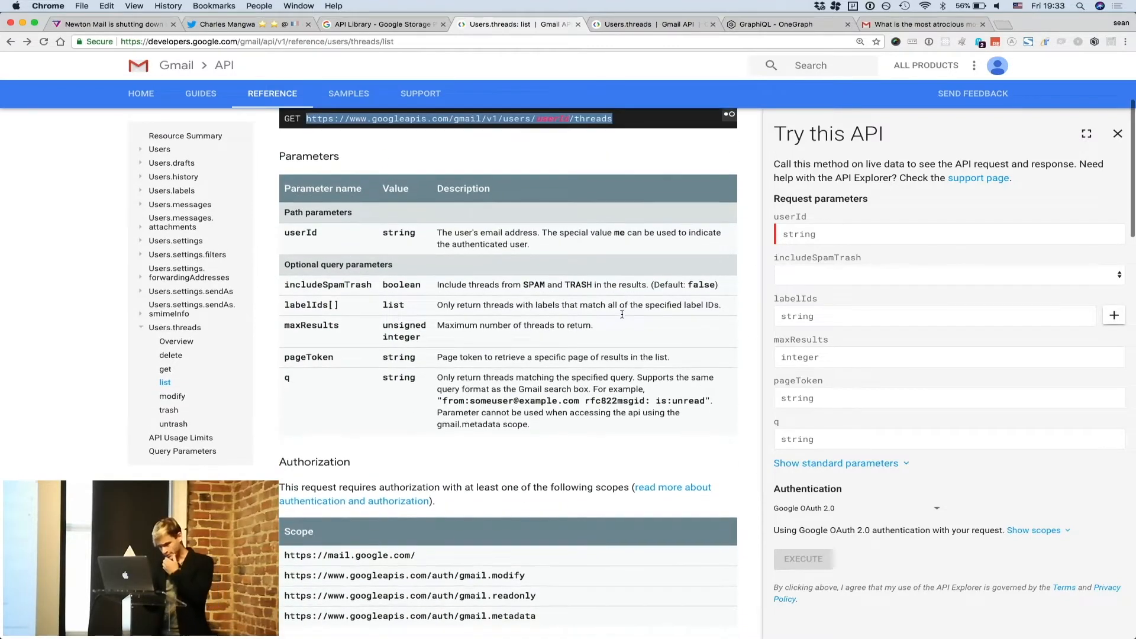
pyautogui.scroll(-3)
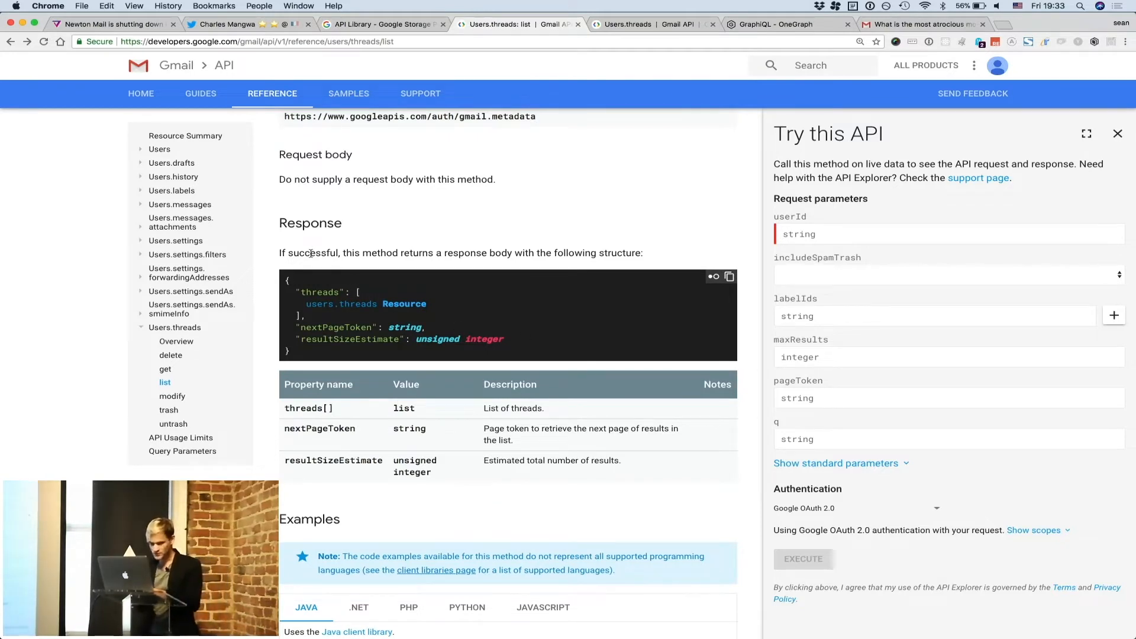
pyautogui.doubleClick(313, 253)
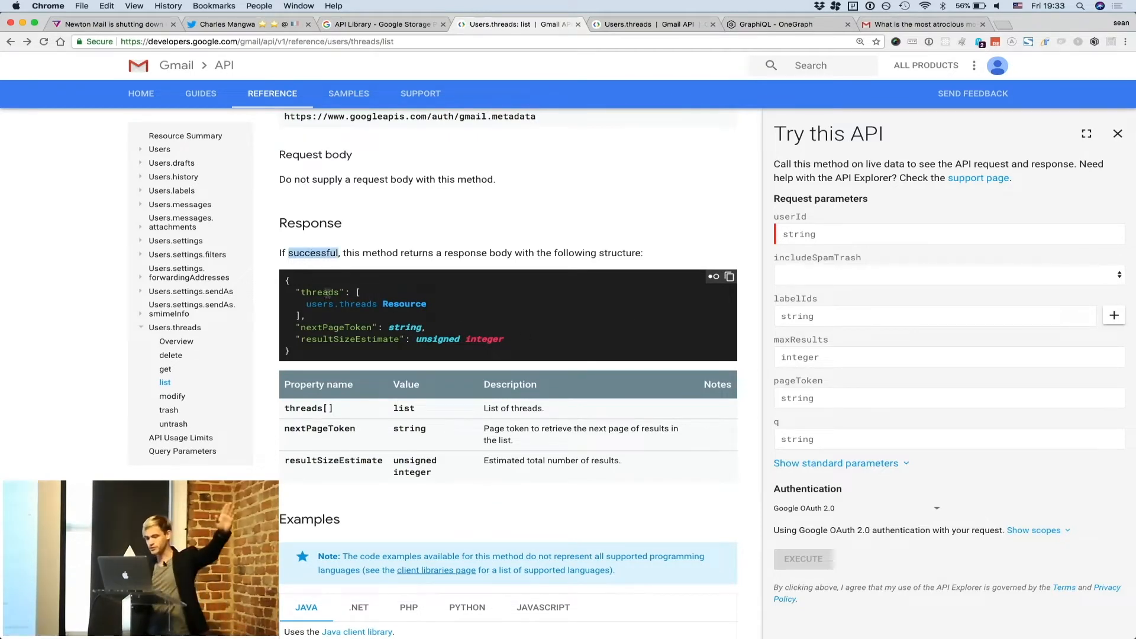
pyautogui.rightClick(366, 303)
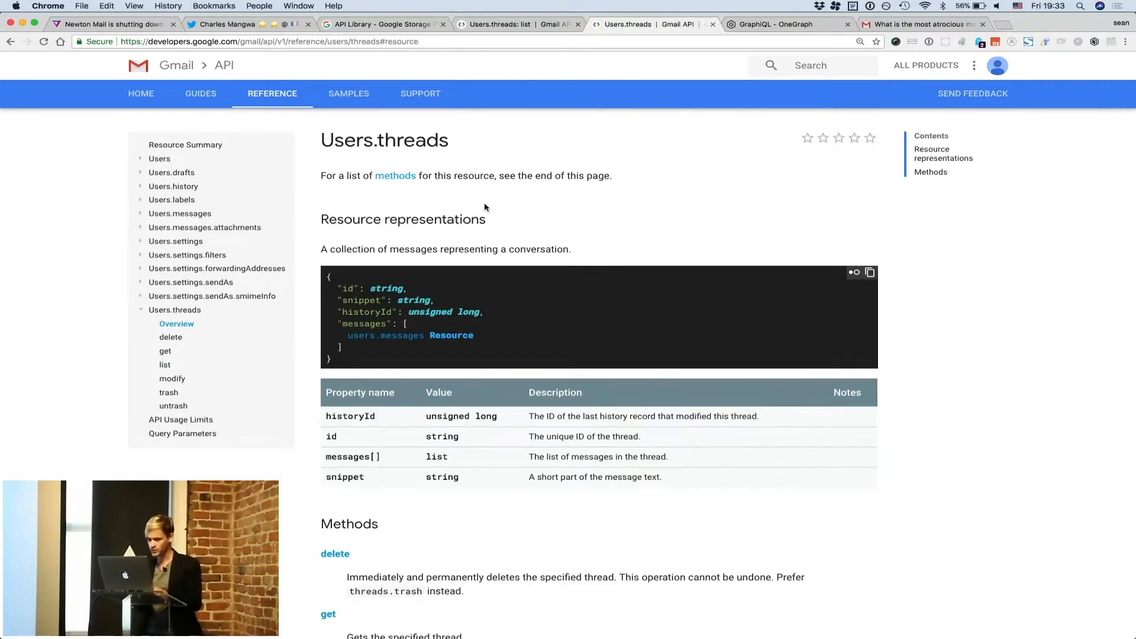
pyautogui.scroll(-3)
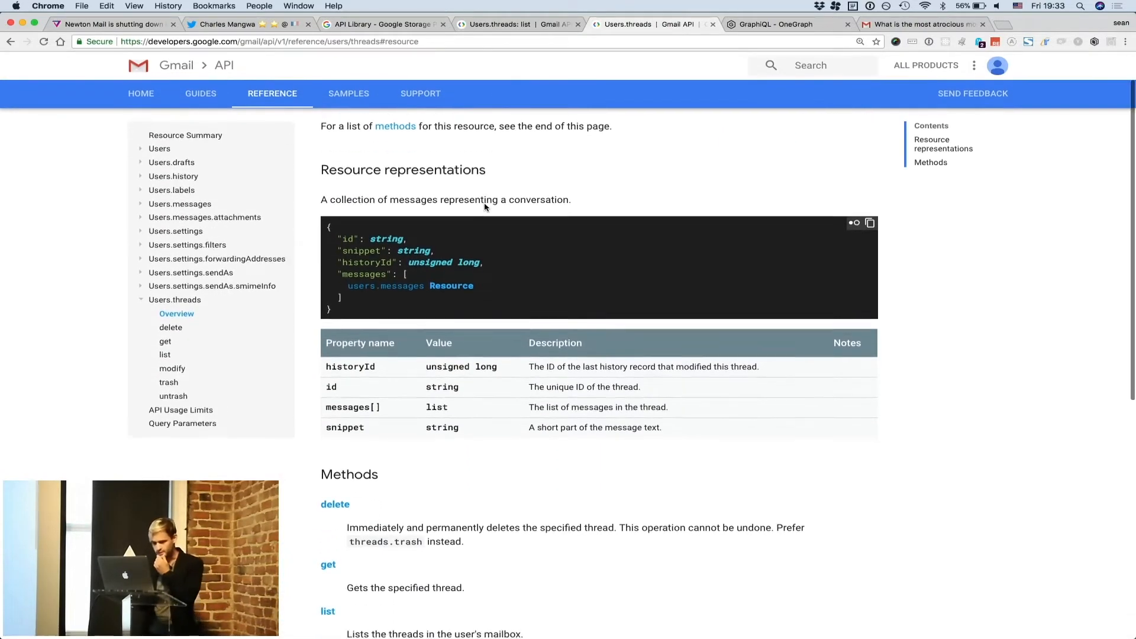
pyautogui.scroll(-3)
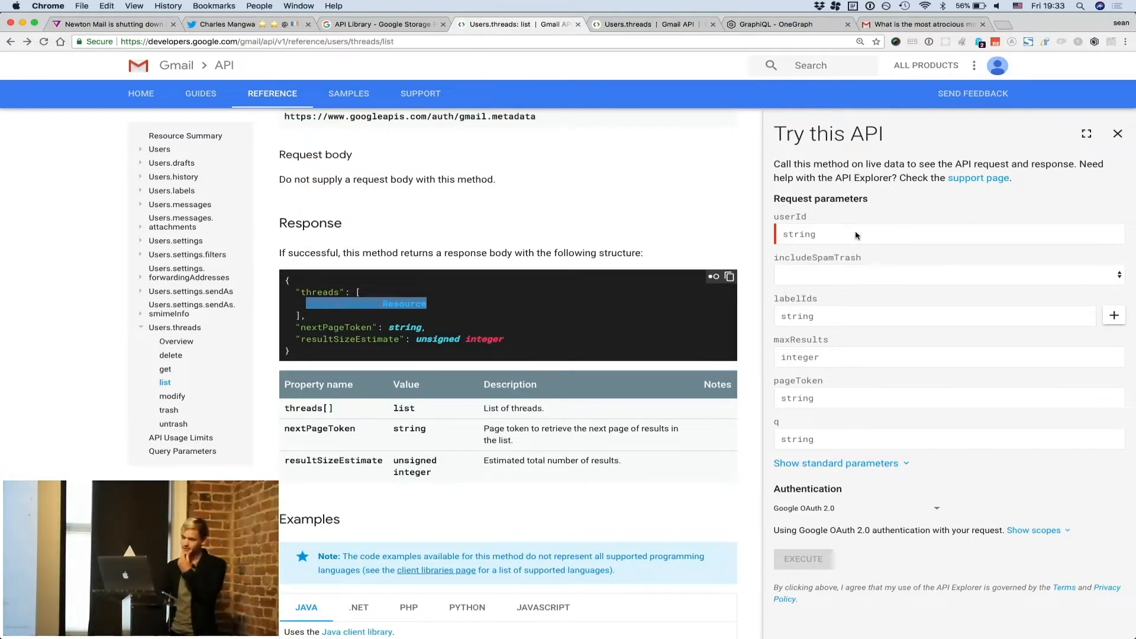
pyautogui.moveTo(901, 280)
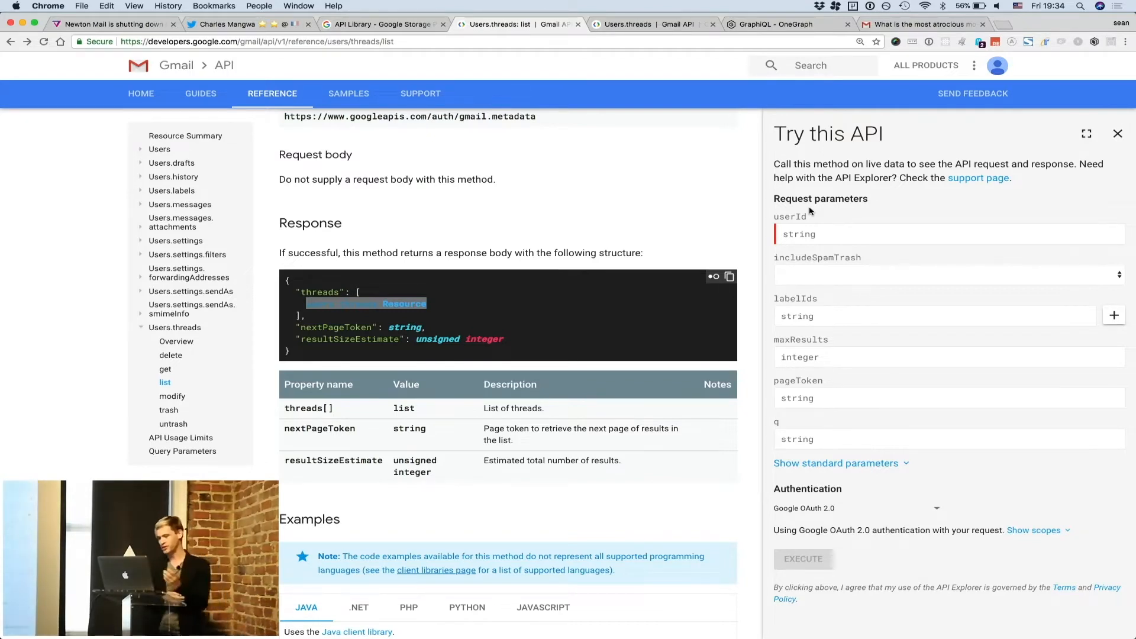
# Step: Execute the threads list with userId 'me', review the 200 response, then go to OneGraphiQL
pyautogui.write('m')
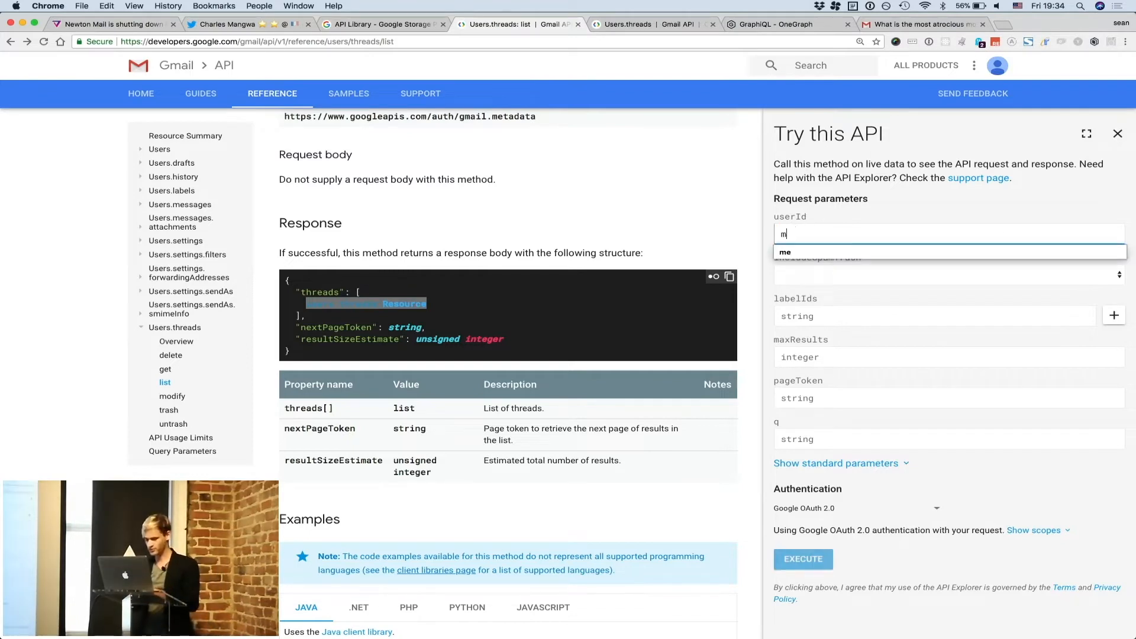
pyautogui.click(784, 252)
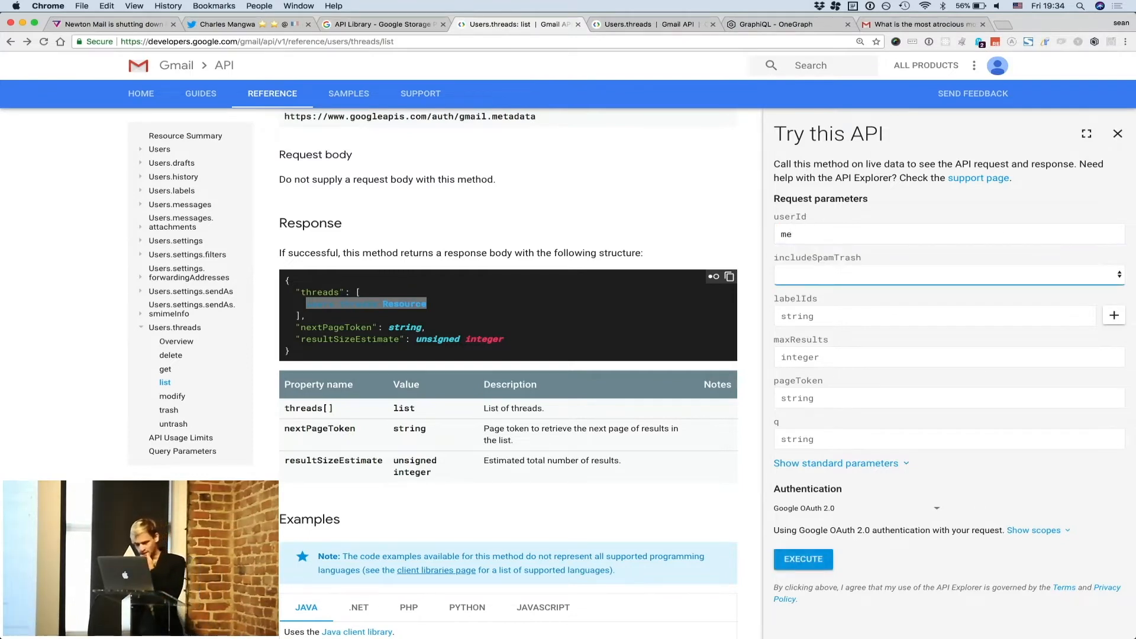
pyautogui.scroll(-3)
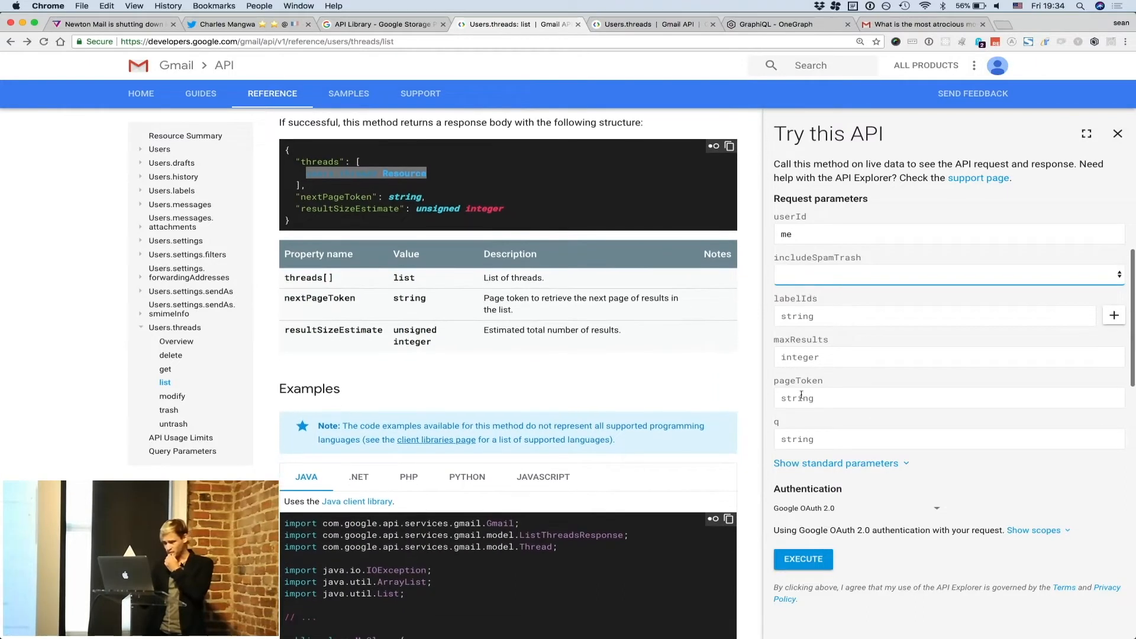
pyautogui.click(803, 559)
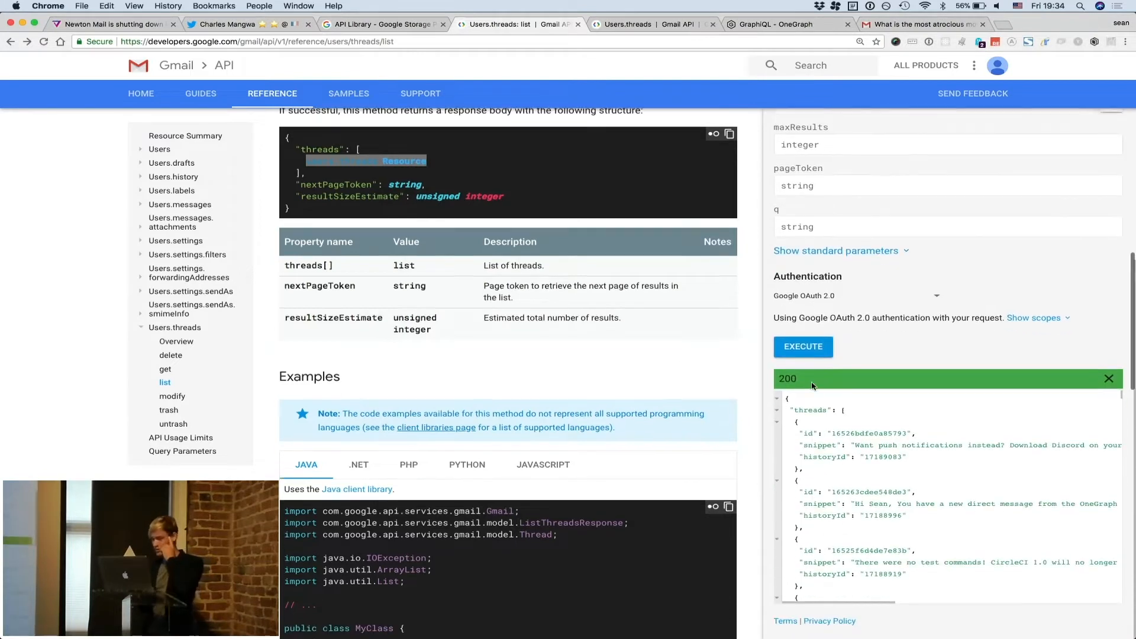
pyautogui.scroll(-3)
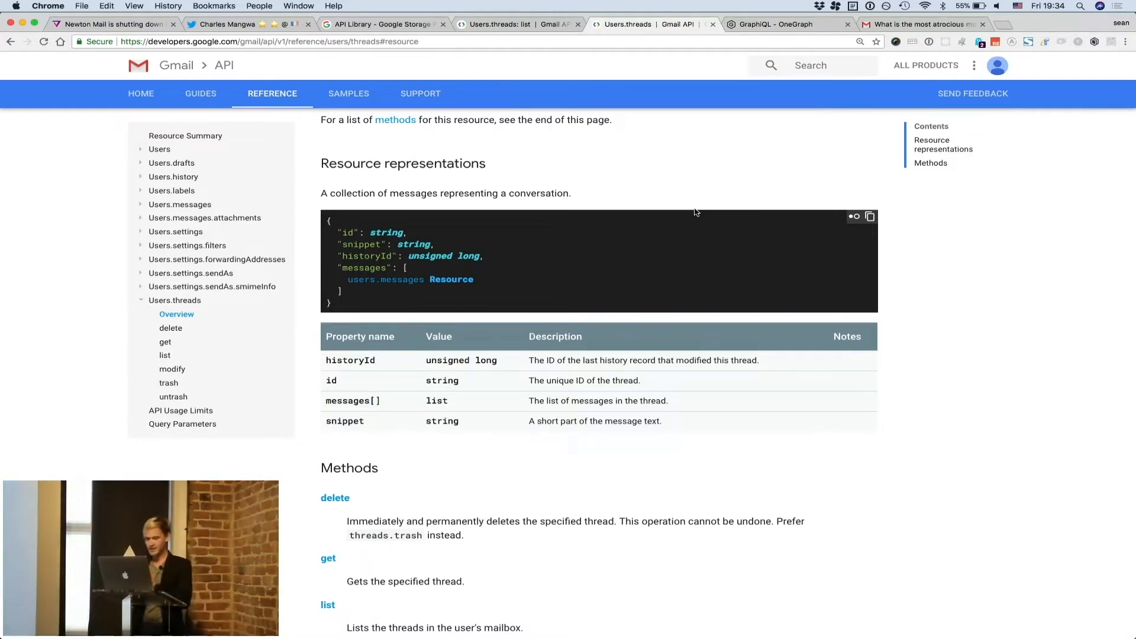
pyautogui.click(777, 24)
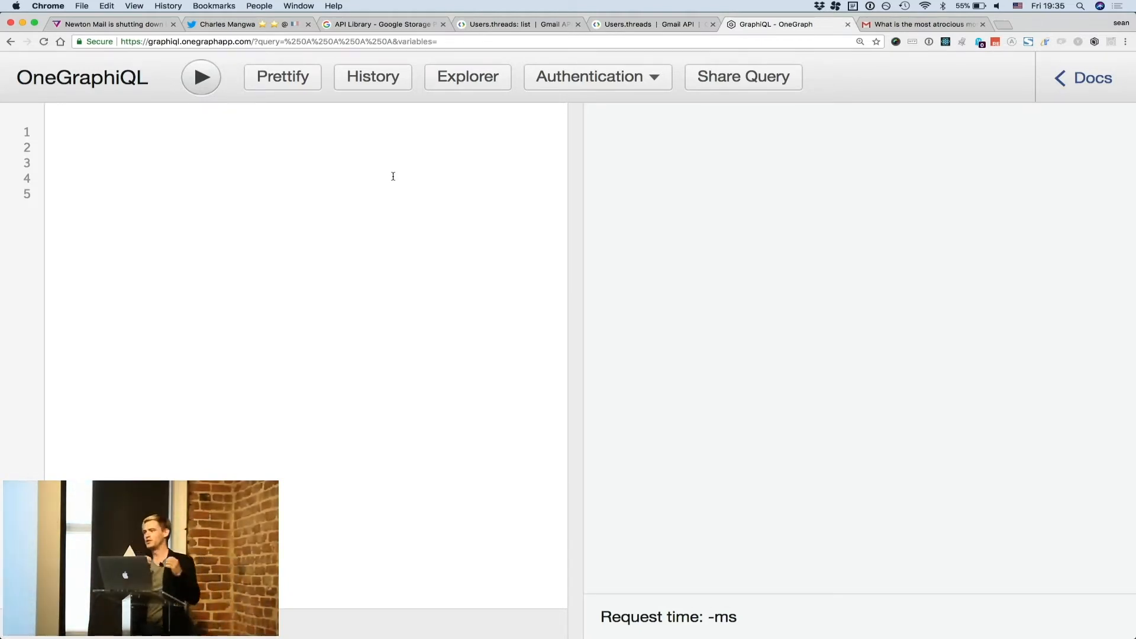
# Step: Write youTubeVideo(id: "wBU9N35ZHIw") { id } in the empty OneGraphiQL editor
pyautogui.click(51, 178)
pyautogui.write('y')
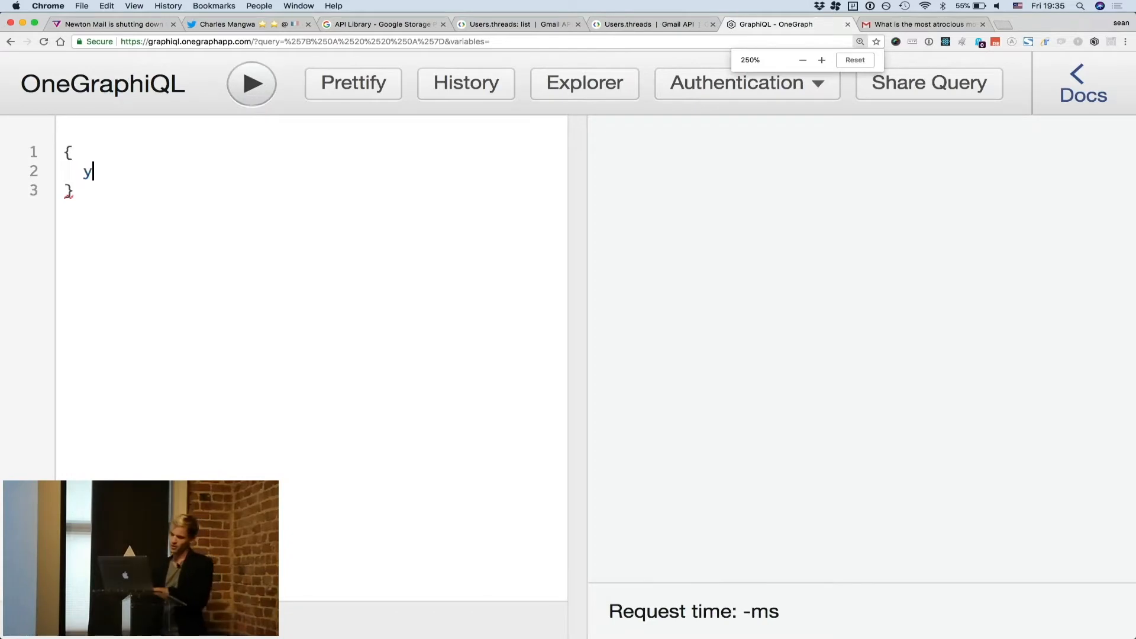
pyautogui.write('ou')
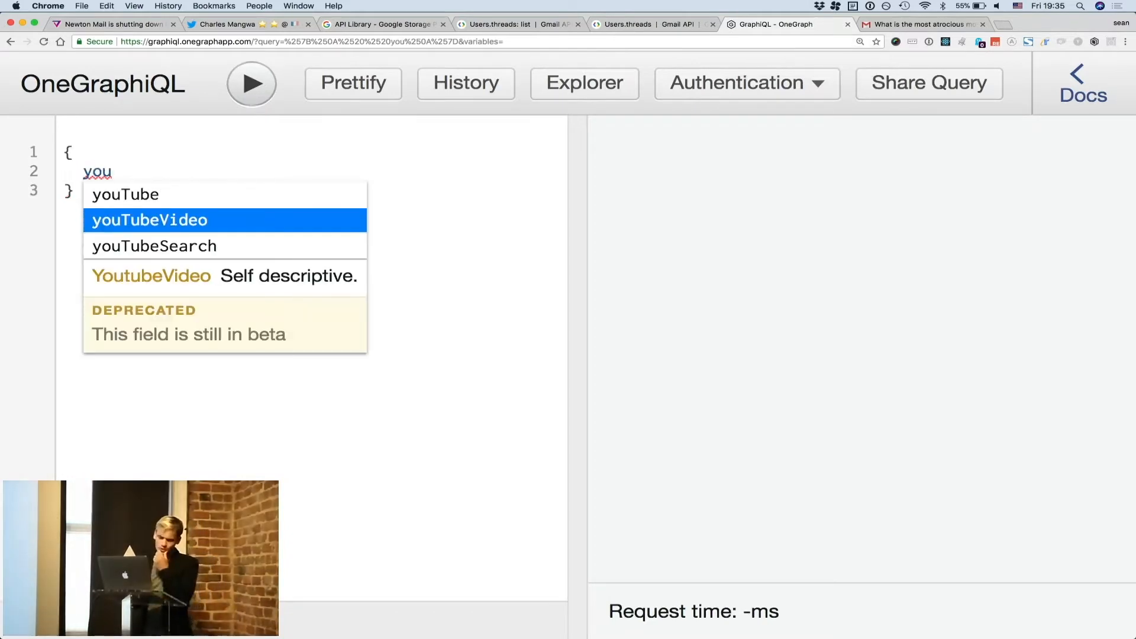
pyautogui.click(148, 220)
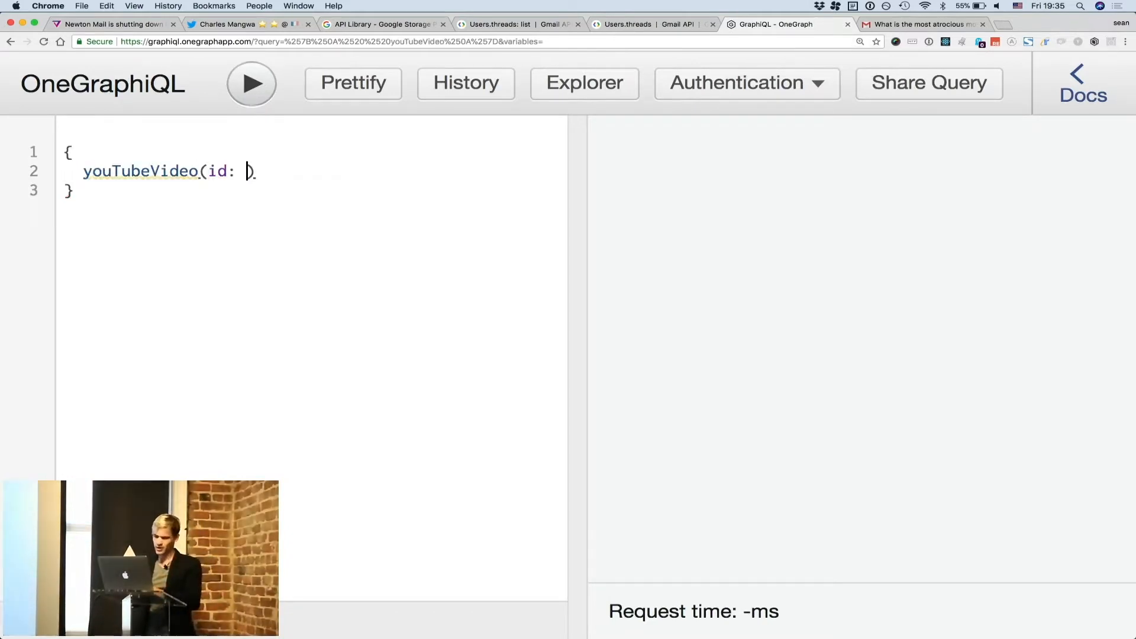
pyautogui.write('"wBU9N35ZHIw"')
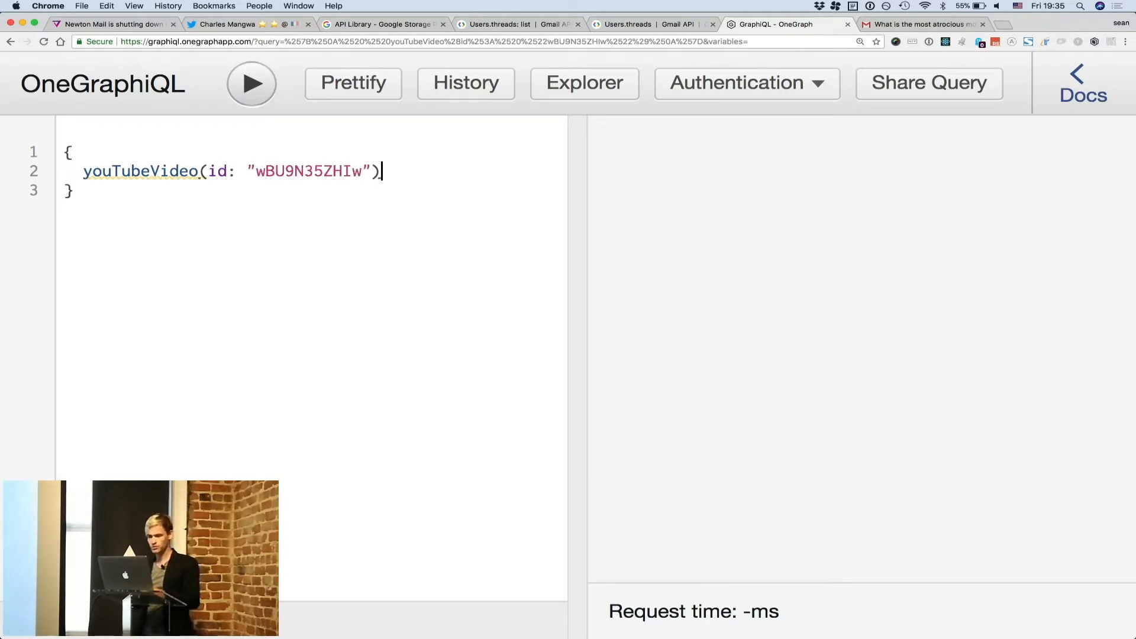
pyautogui.write('{')
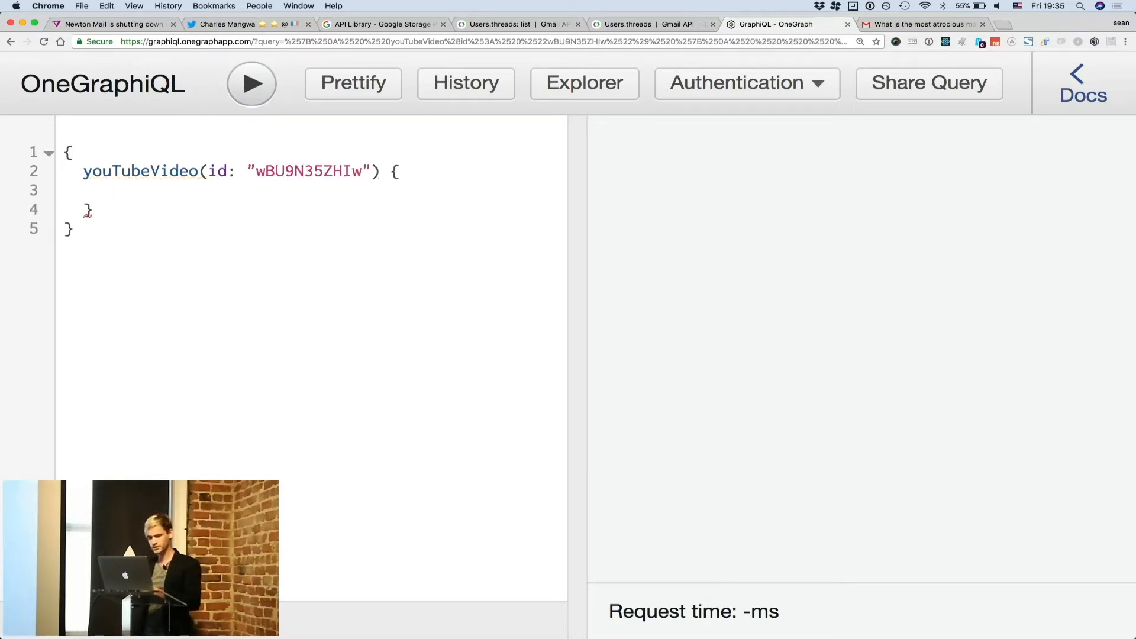
pyautogui.write('id')
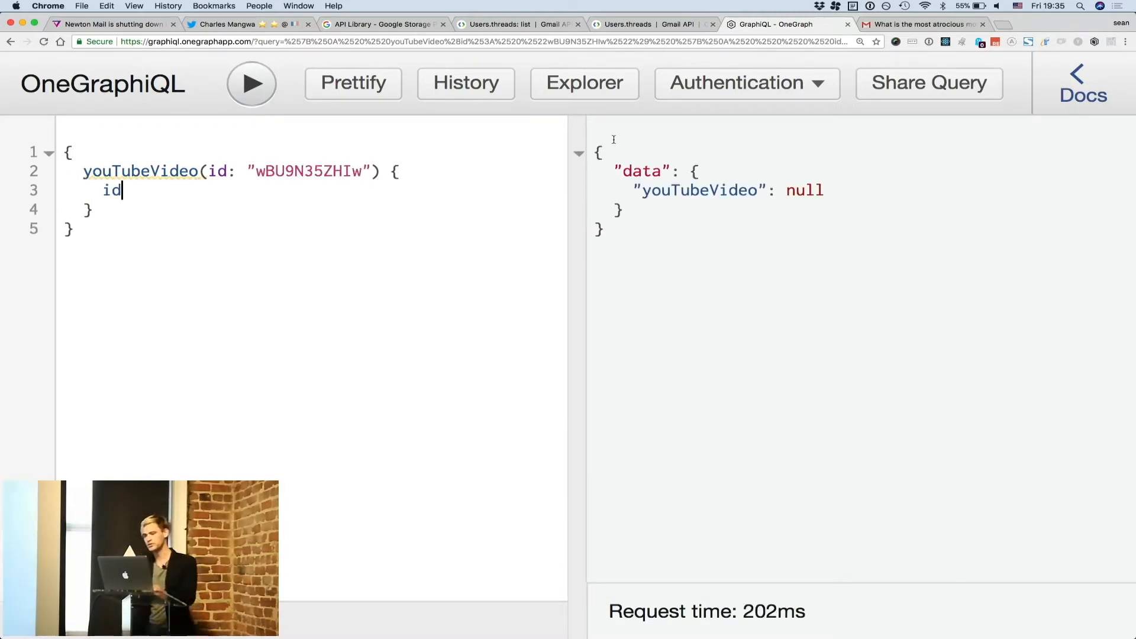
pyautogui.click(745, 83)
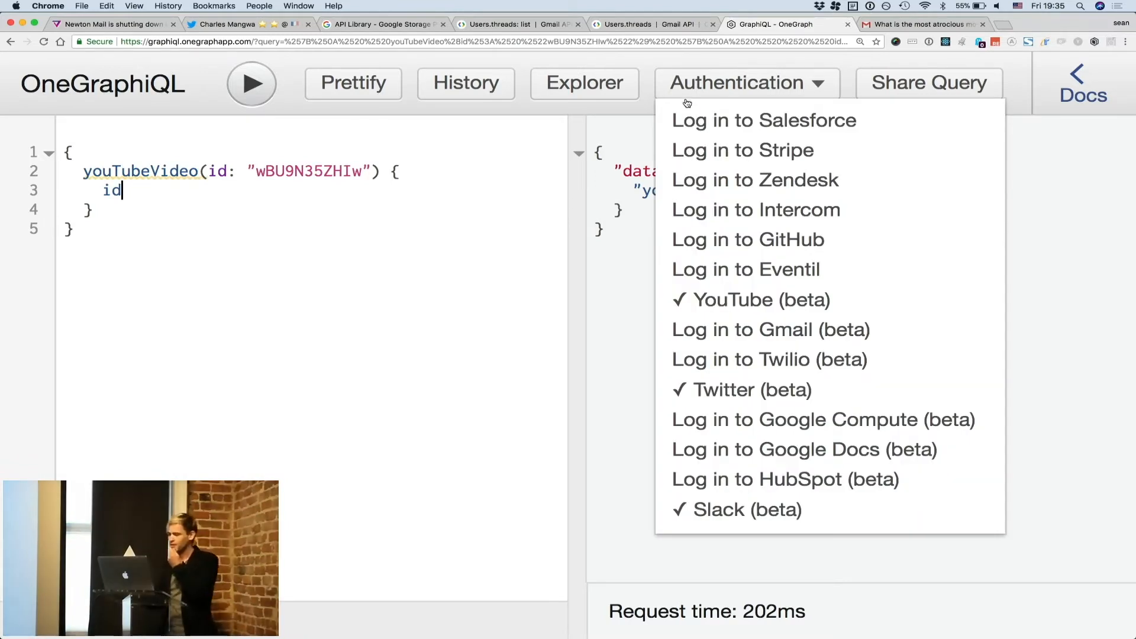
# Step: Log in to YouTube with the Google account, allow OneGraph access, and rerun the query
pyautogui.click(770, 329)
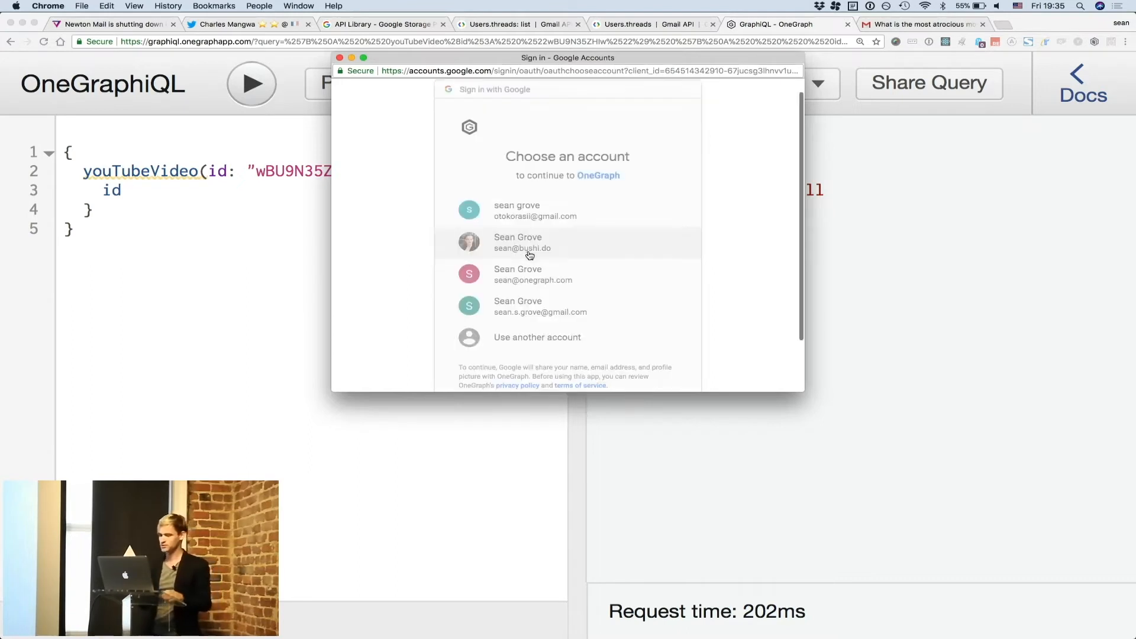
pyautogui.click(522, 242)
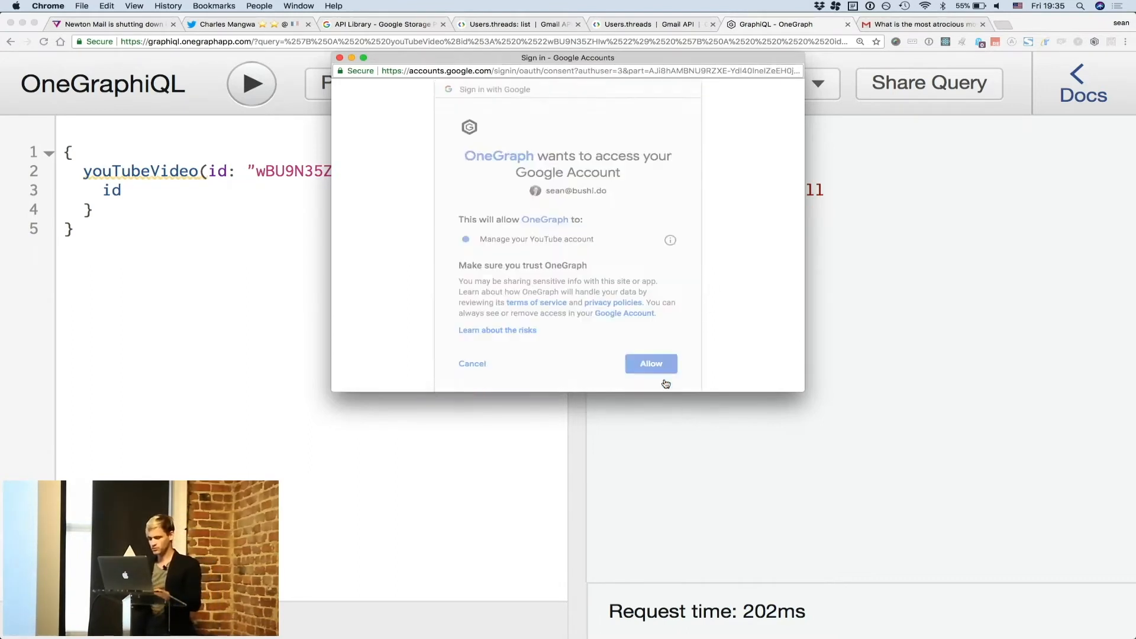
pyautogui.click(649, 362)
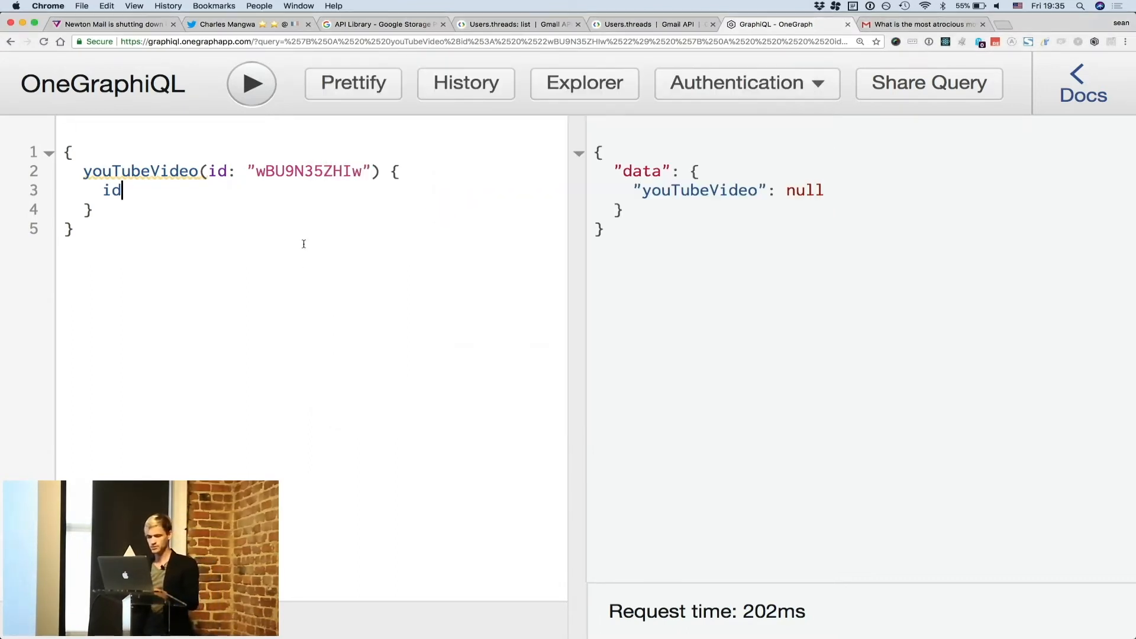
pyautogui.click(250, 83)
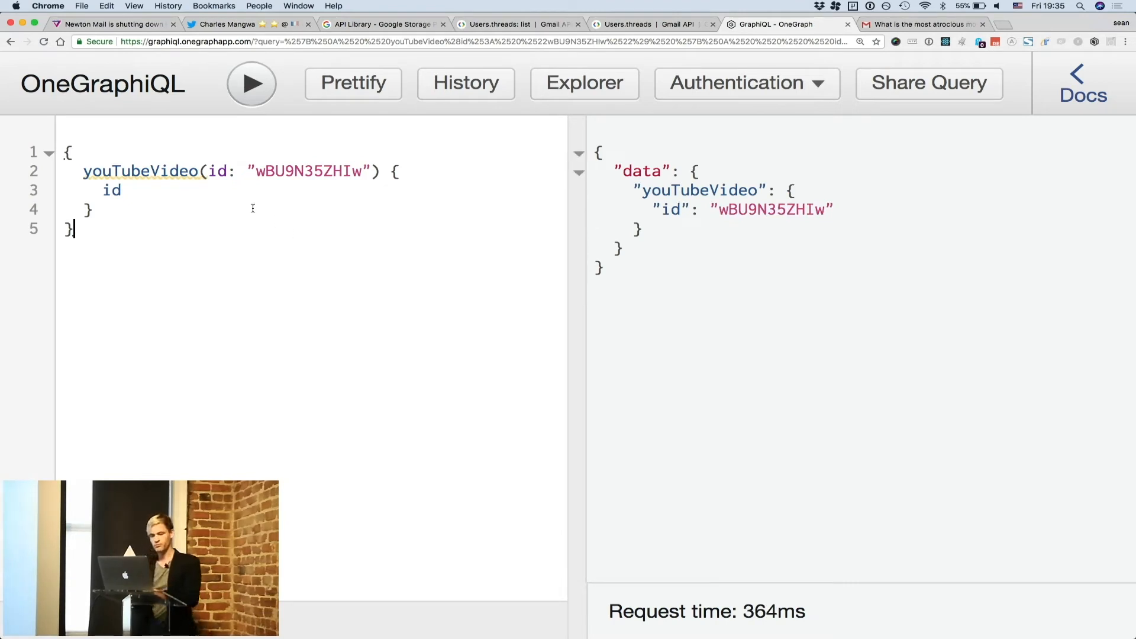
# Step: Add snippet title and uploadChannel { snippet { title } } to the video query and run it
pyautogui.write('sm')
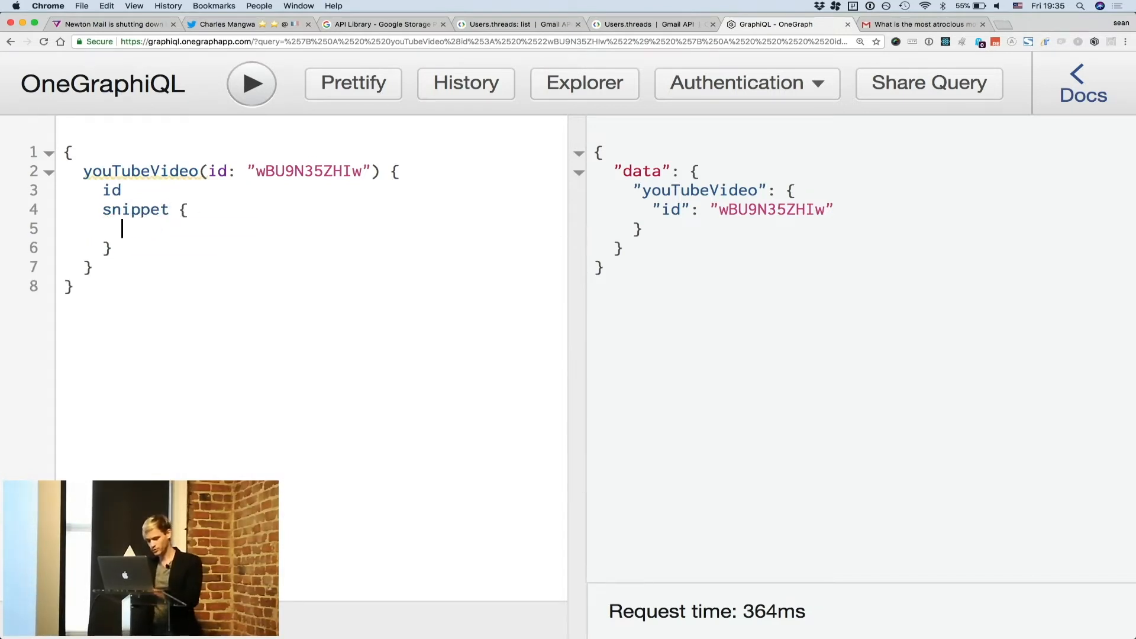
pyautogui.write('title')
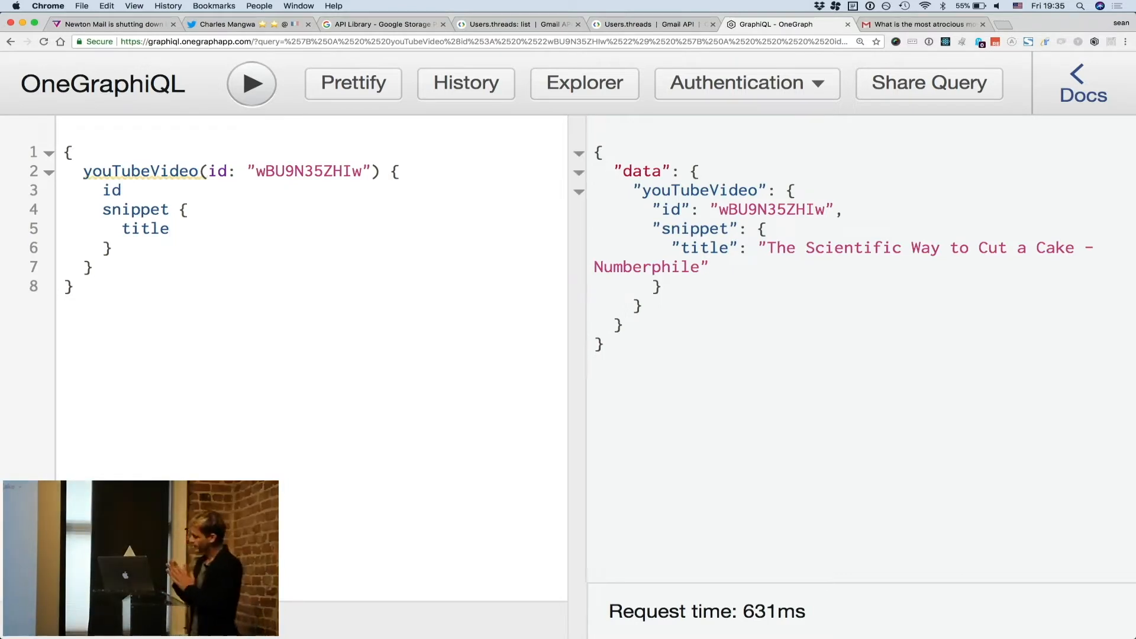
pyautogui.write('cha')
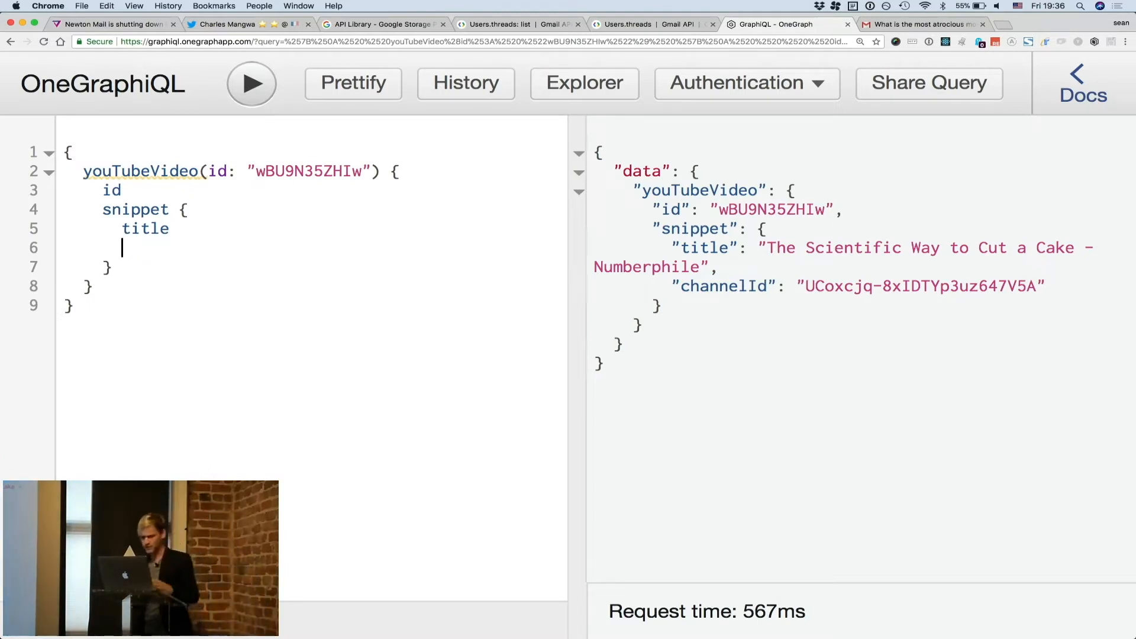
pyautogui.write('uploadChannel {')
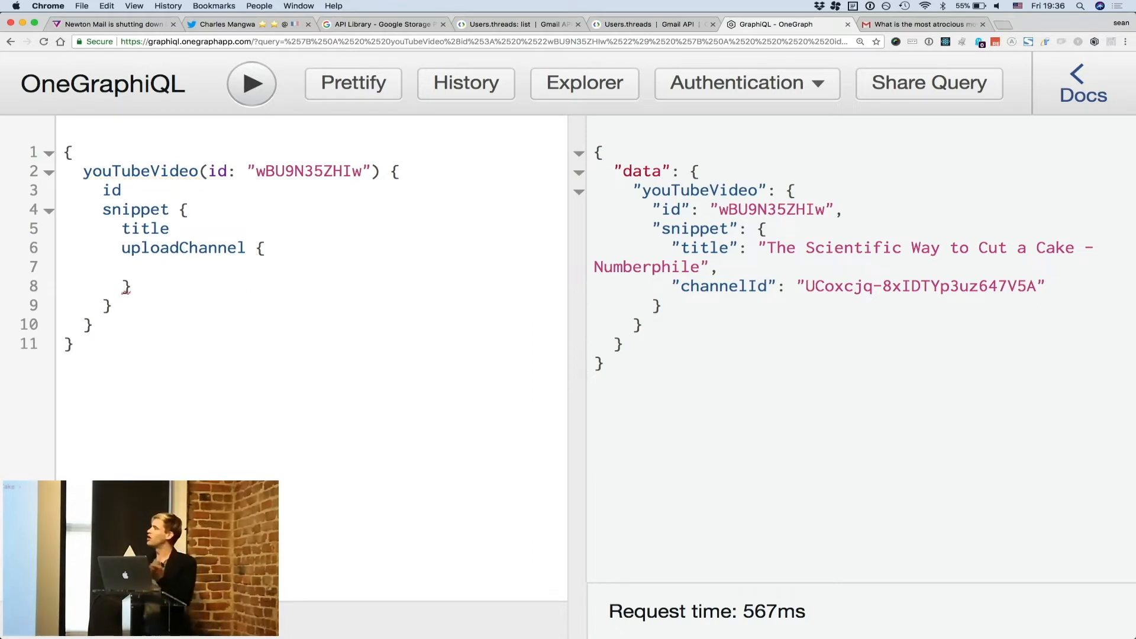
pyautogui.write('sni]')
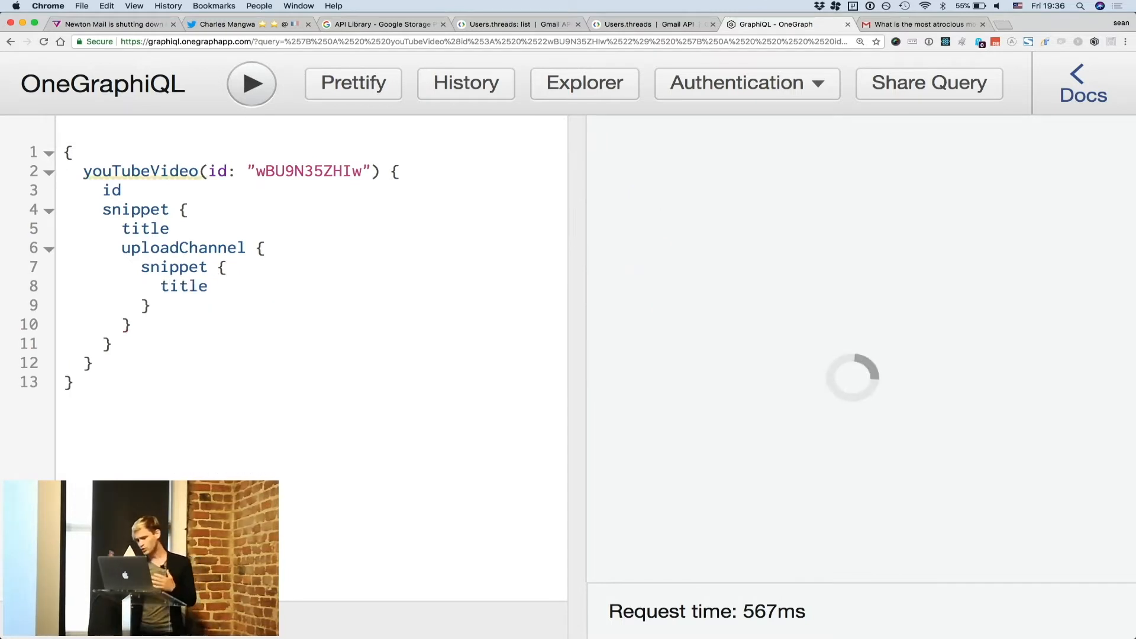
pyautogui.click(250, 83)
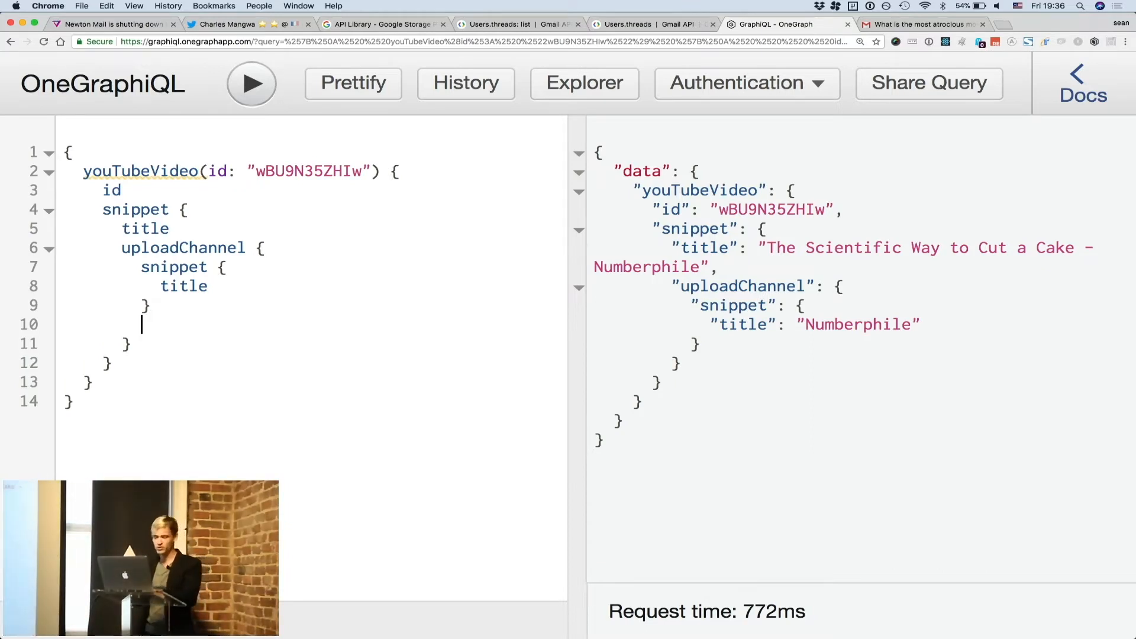
# Step: Nest twitterLinks twitter(first: 5) tweets with text, userMentions screenName and timeline(first: 5)
pyautogui.write('twitterLinks {')
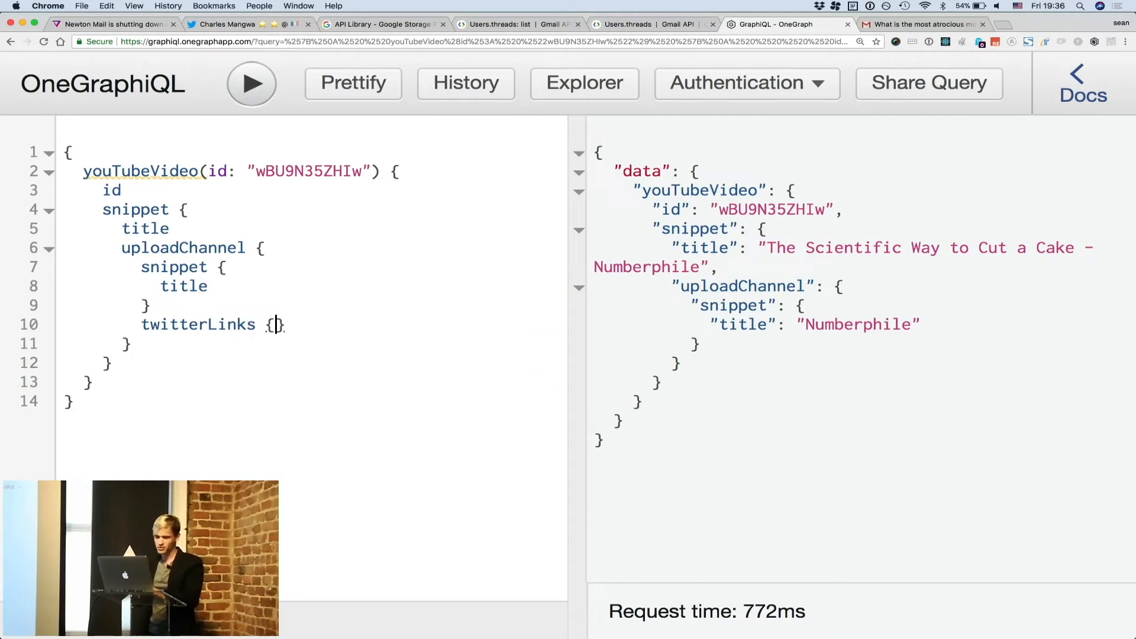
pyautogui.write('twitter')
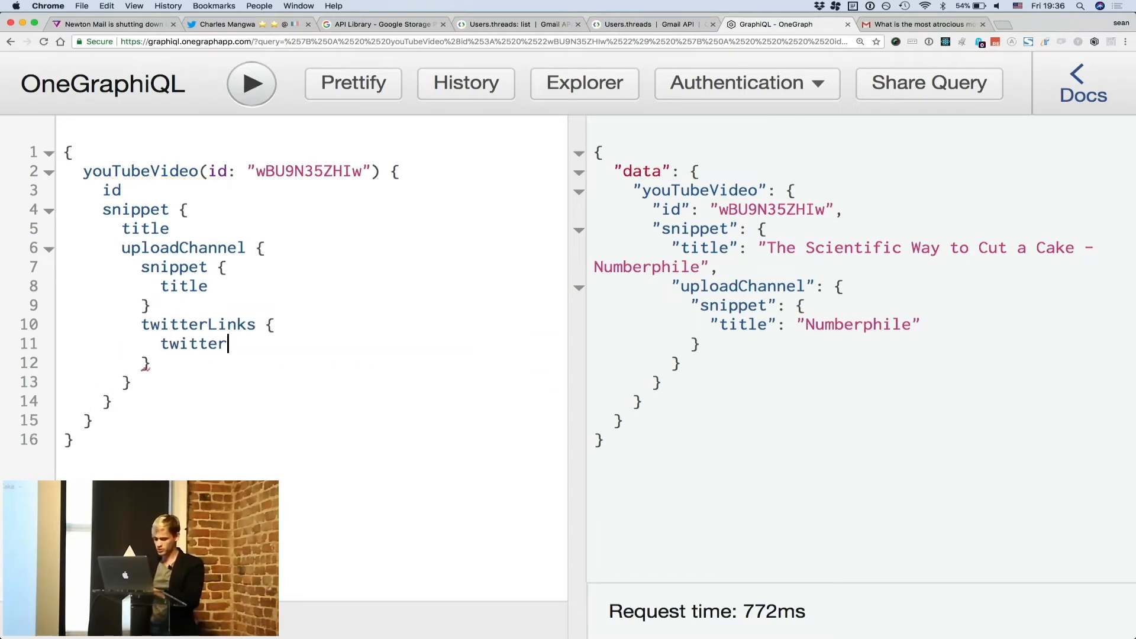
pyautogui.write('(first: 5) {')
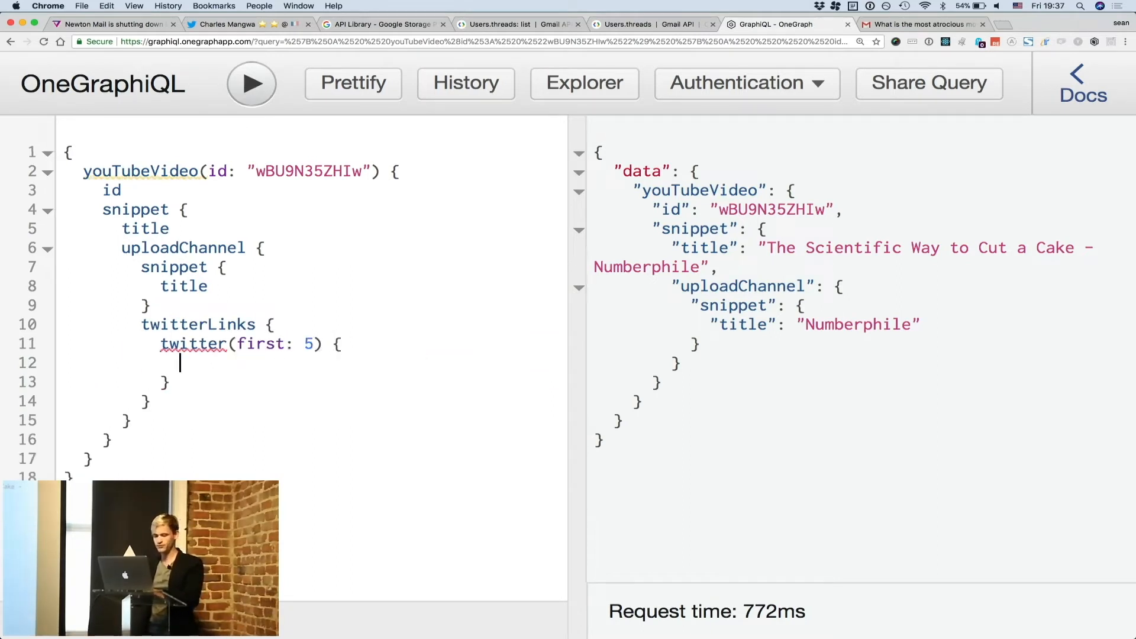
pyautogui.write('tweets {')
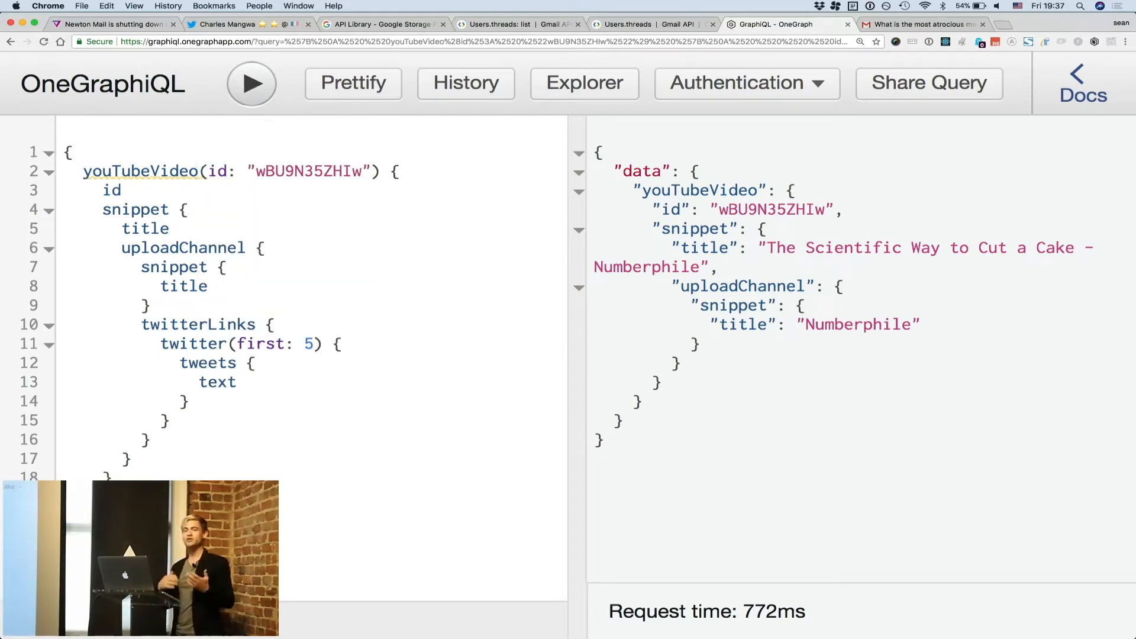
pyautogui.click(235, 382)
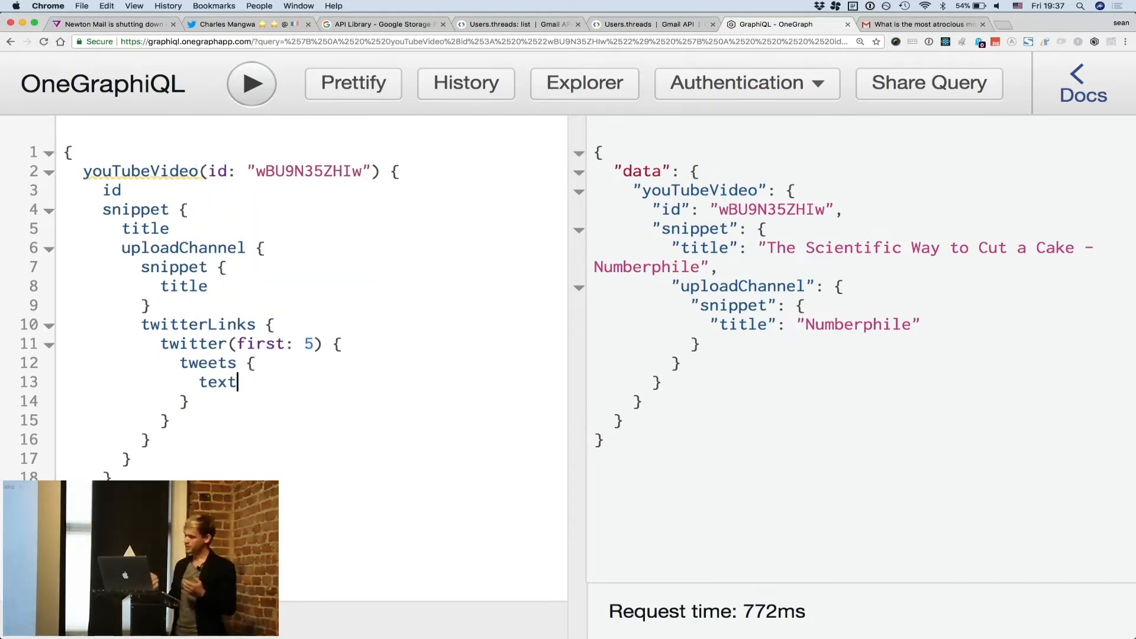
pyautogui.write('entities {')
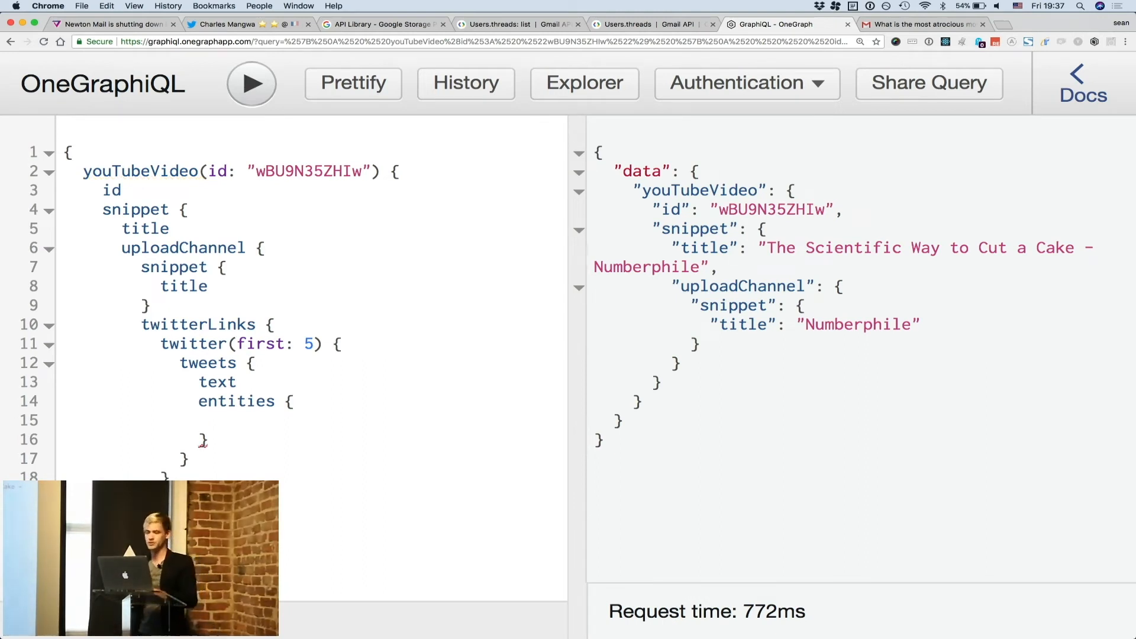
pyautogui.write('userMentions {')
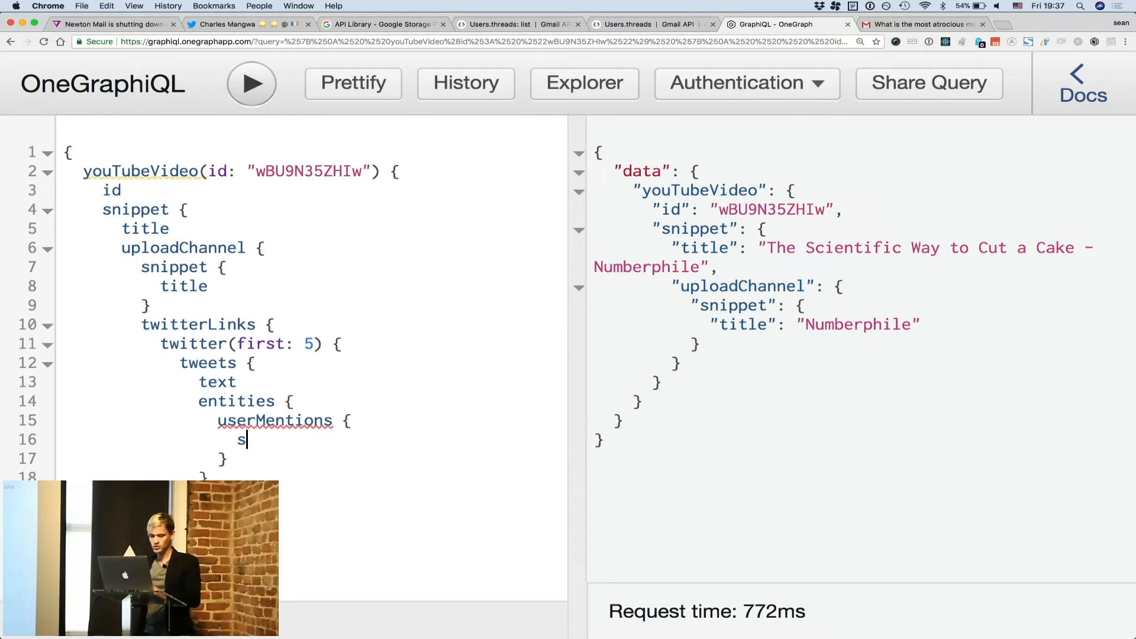
pyautogui.write('creenName')
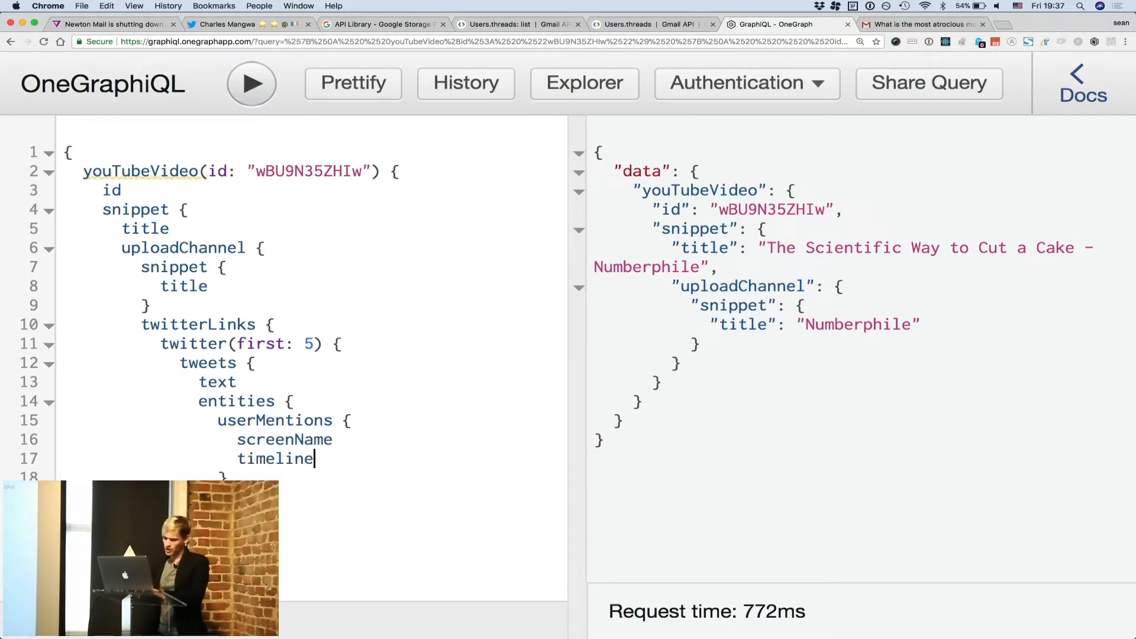
pyautogui.write('(first: 5) {')
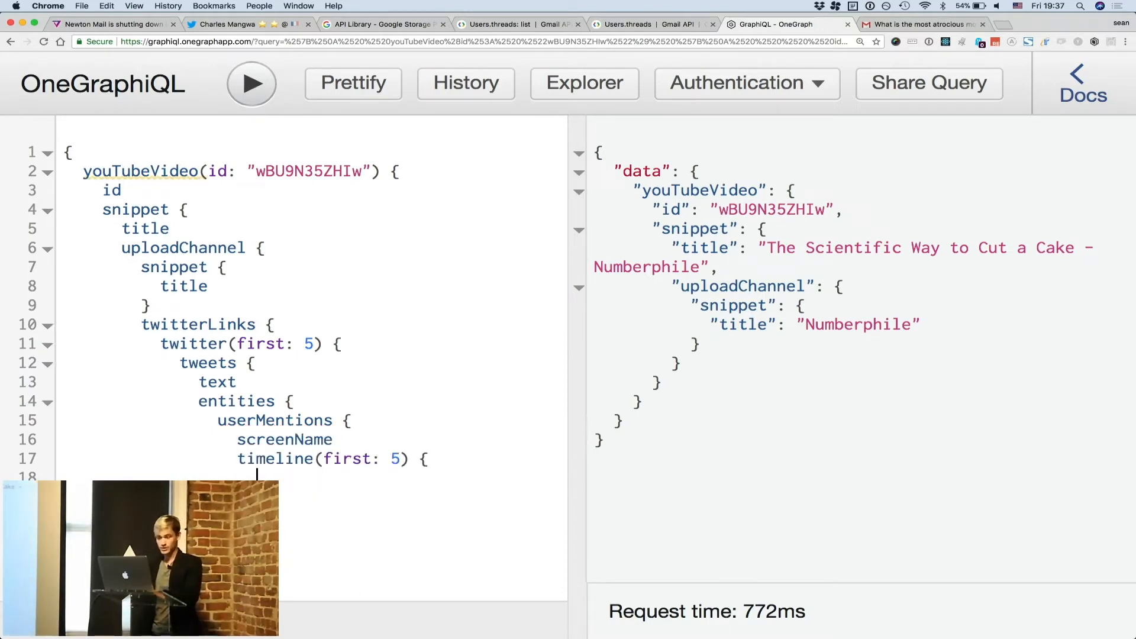
pyautogui.write('t')
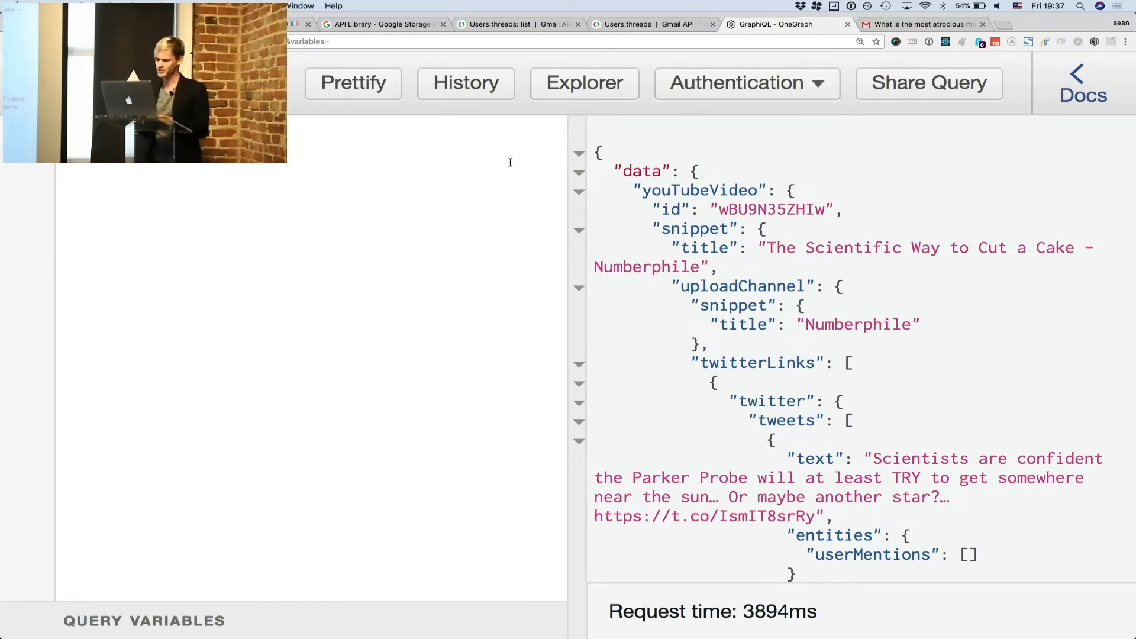
pyautogui.click(584, 83)
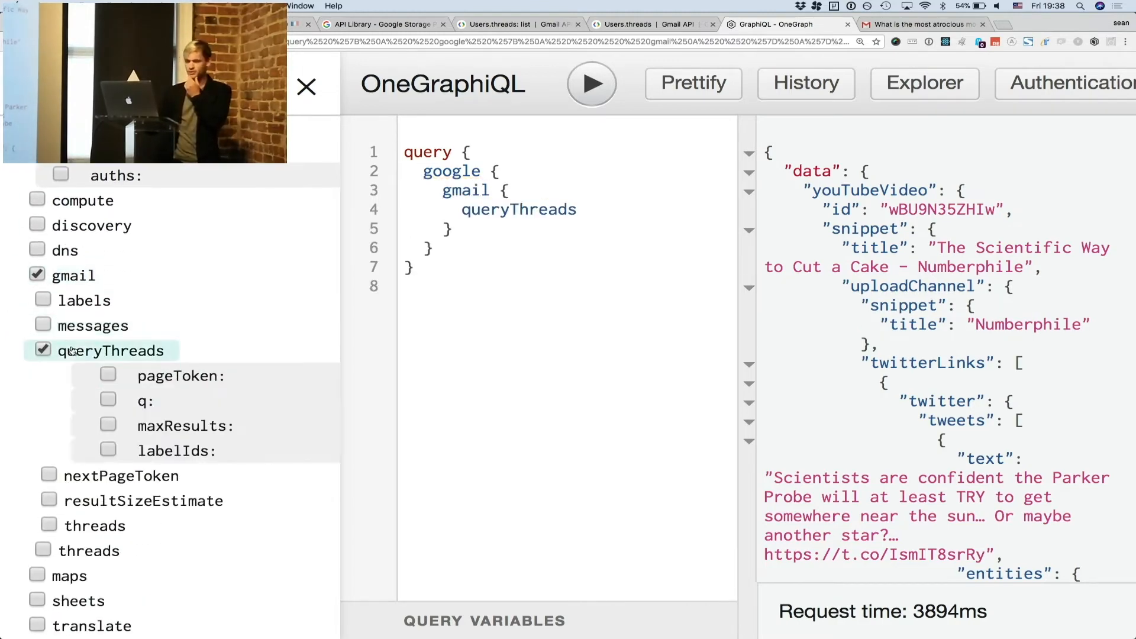
# Step: Add expanded messages' payload header names and values via the Explorer, run, and scroll results
pyautogui.click(49, 400)
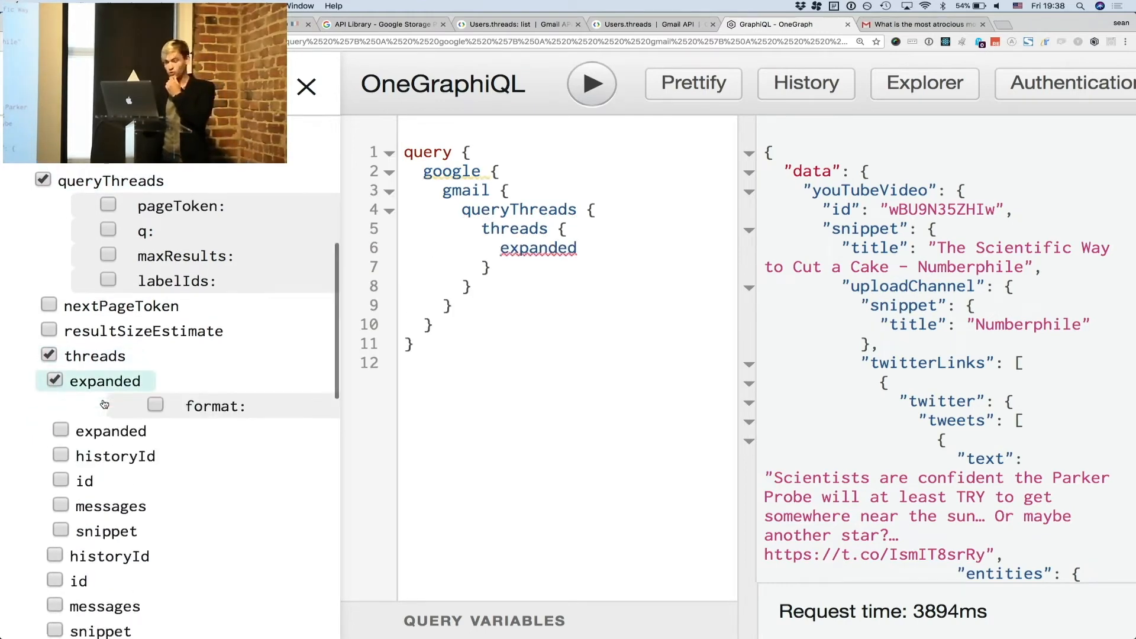
pyautogui.scroll(-3)
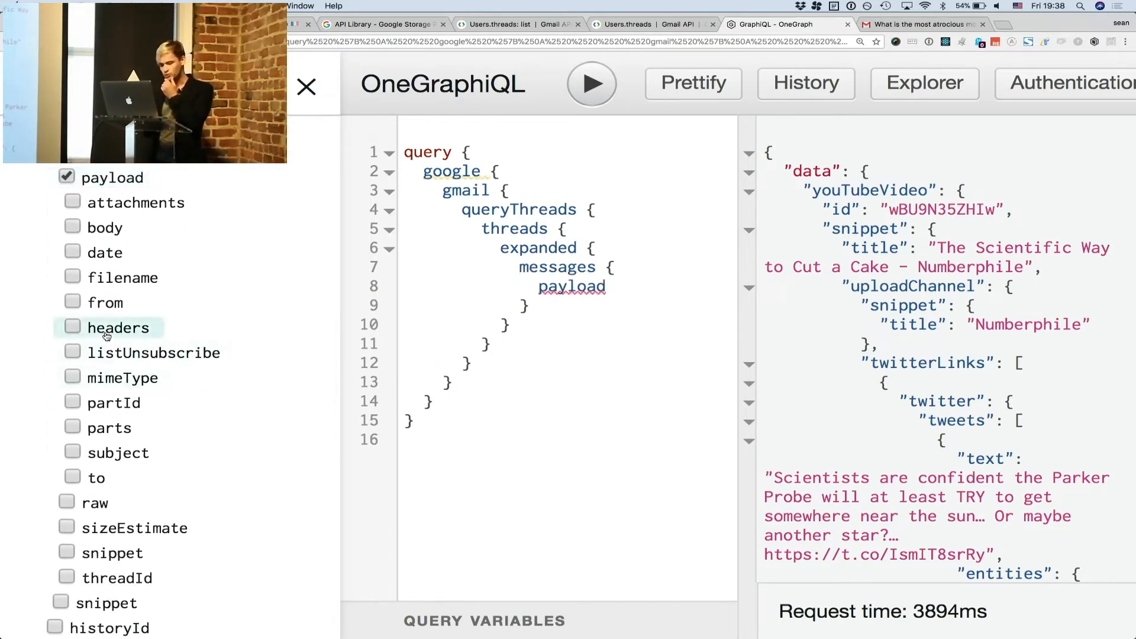
pyautogui.click(72, 327)
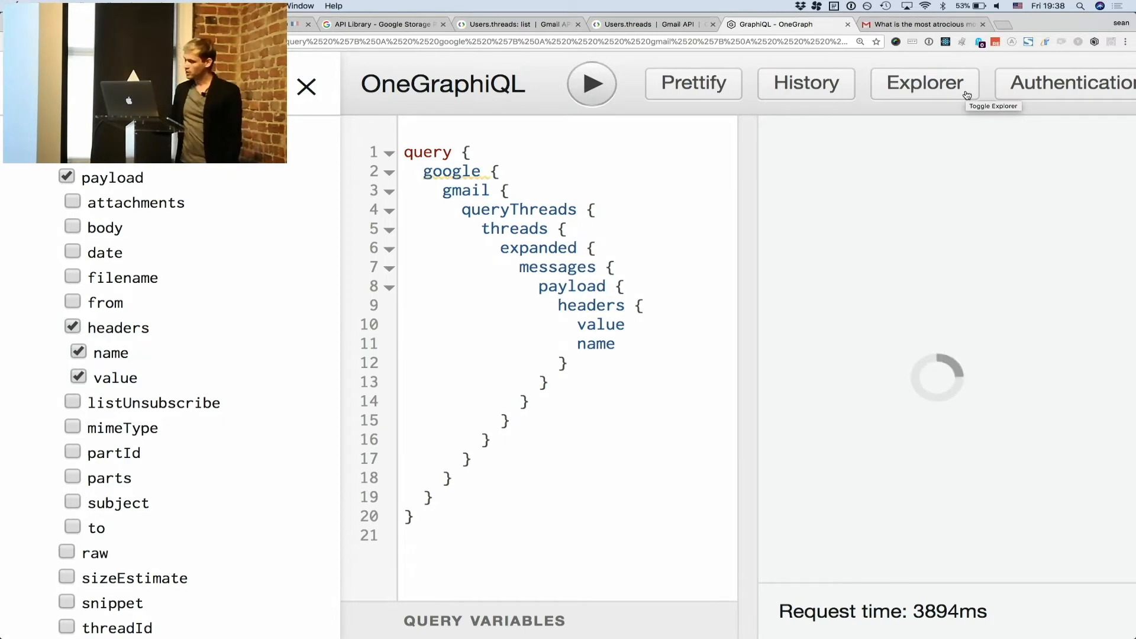
pyautogui.click(590, 83)
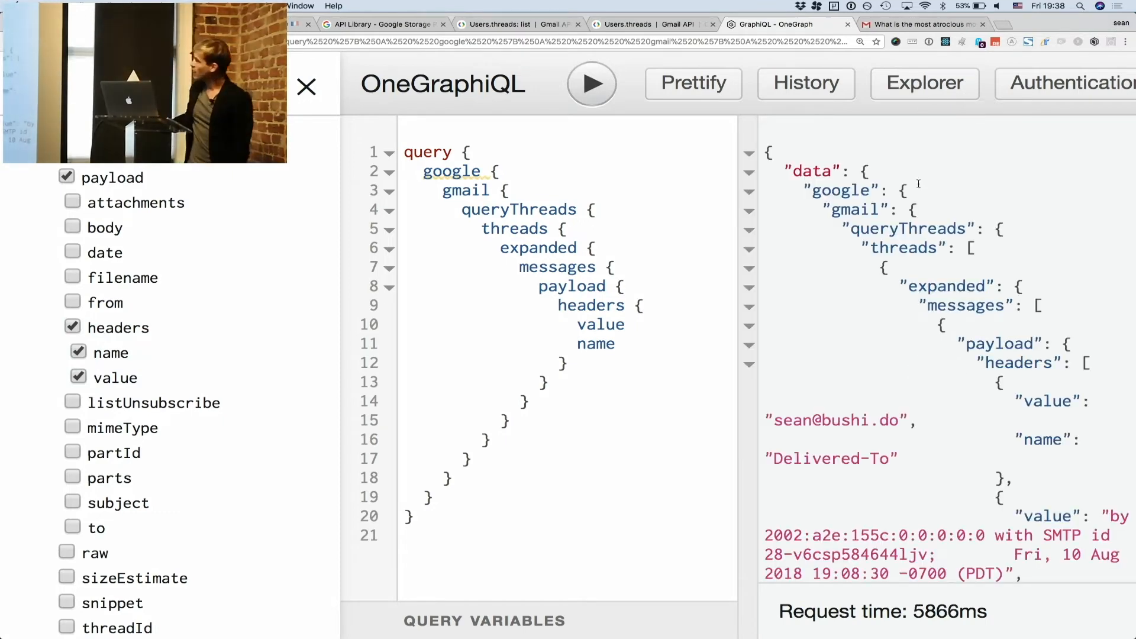
pyautogui.scroll(-3)
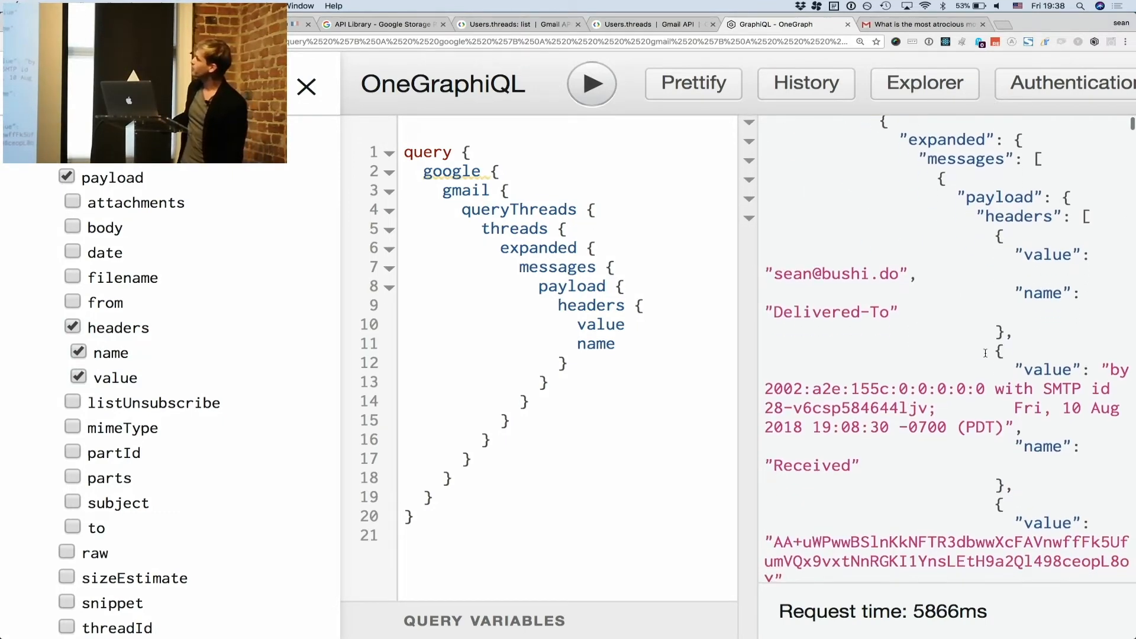
pyautogui.scroll(-3)
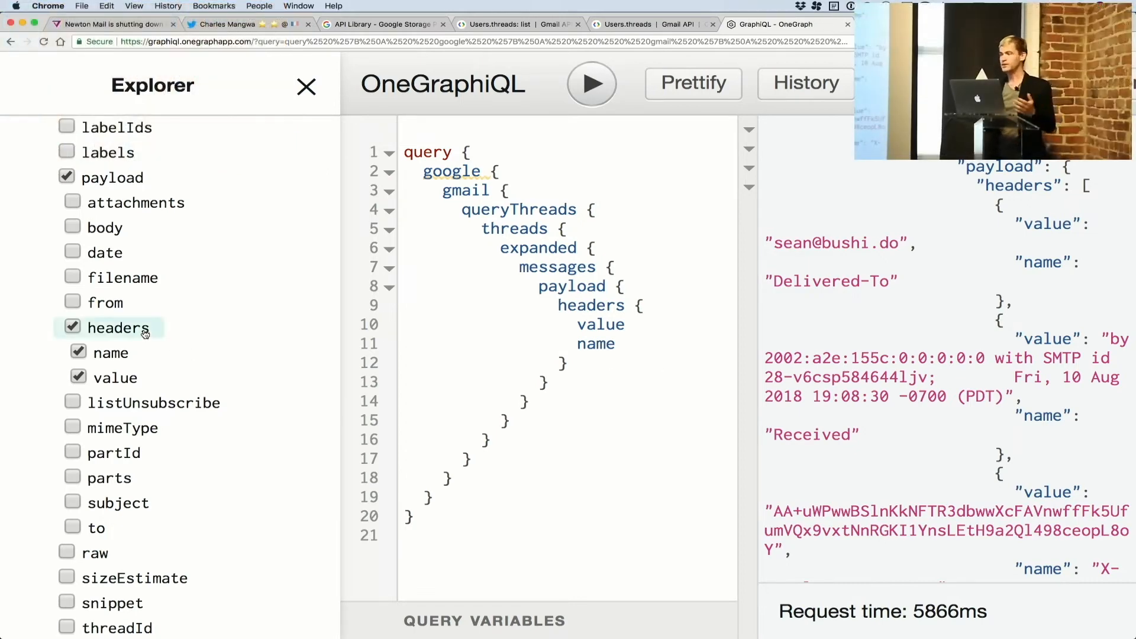
# Step: Replace headers with payload to, from and subject fields and rerun the query
pyautogui.click(71, 327)
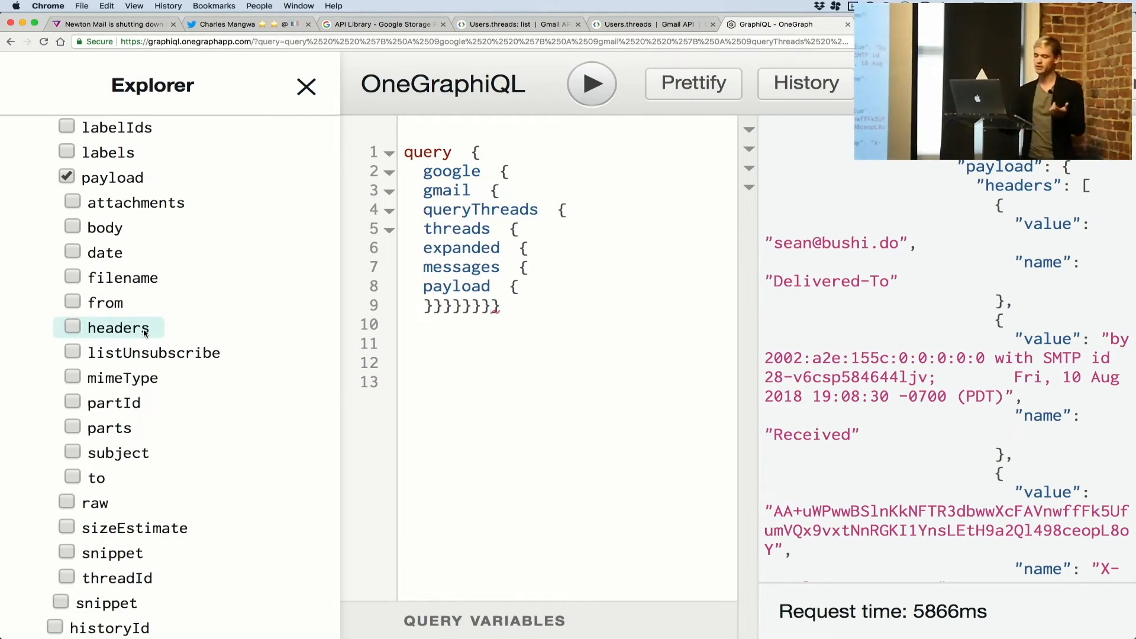
pyautogui.click(72, 302)
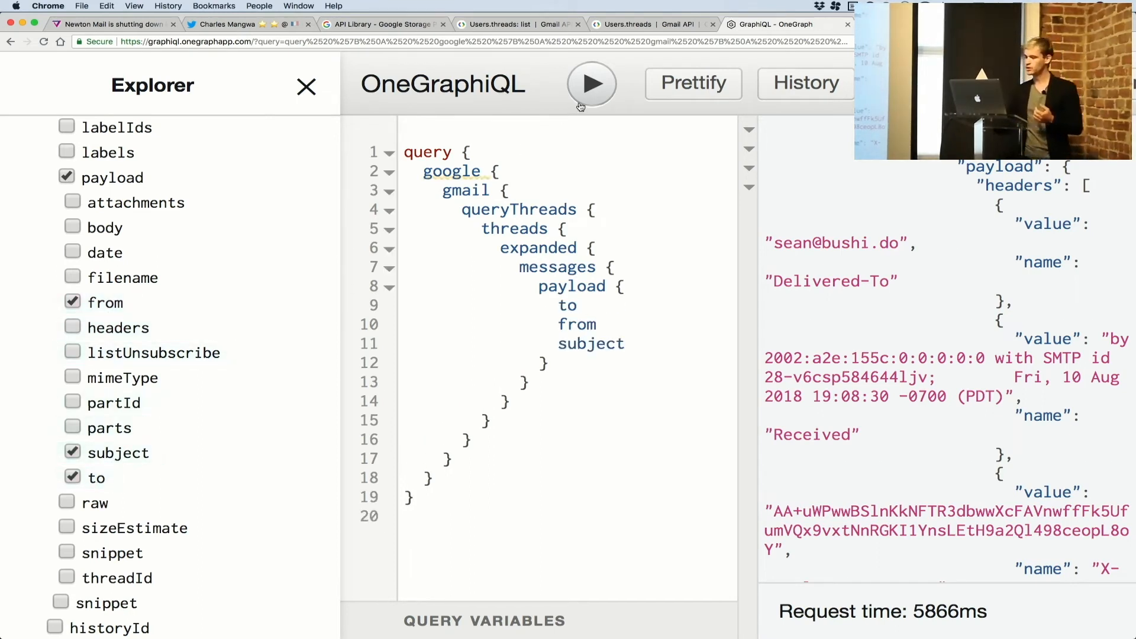
pyautogui.click(591, 83)
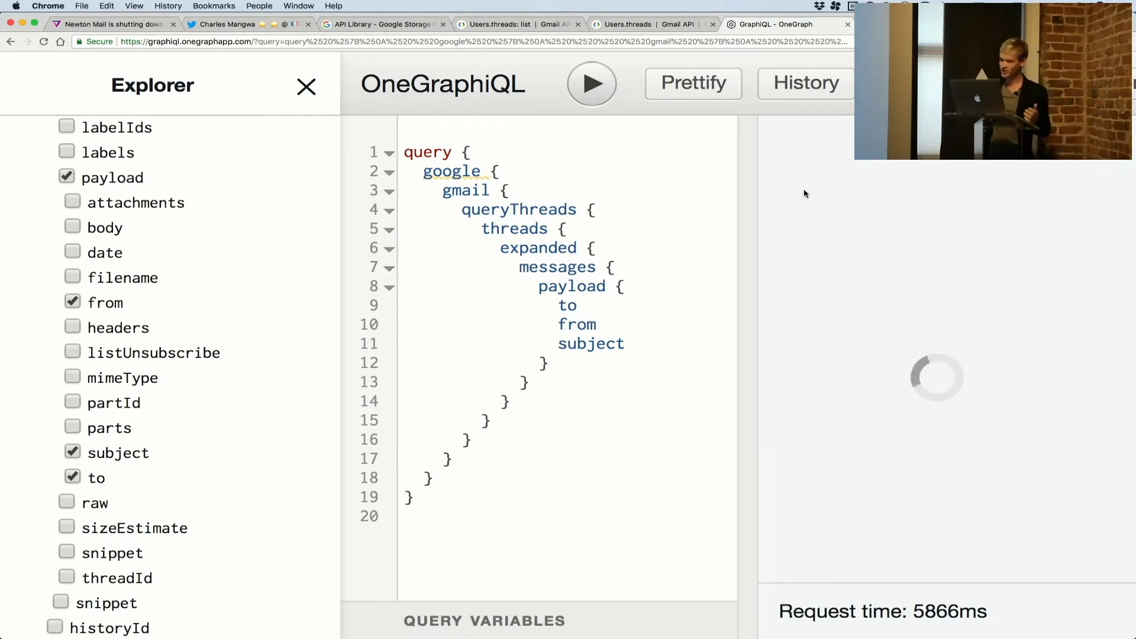
pyautogui.click(590, 83)
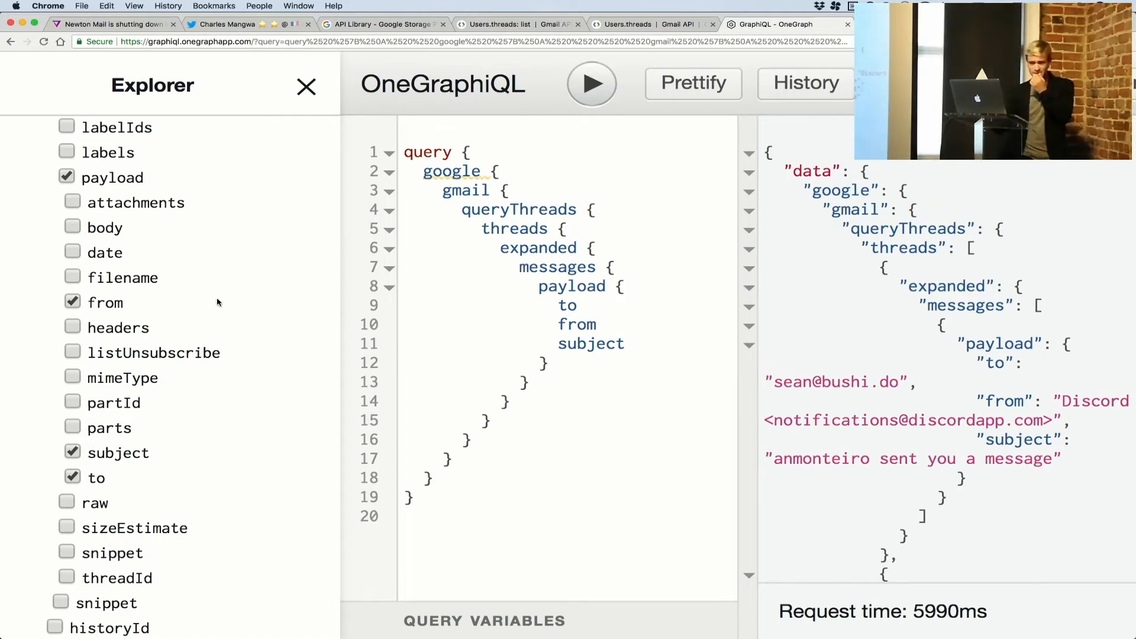
# Step: Add listUnsubscribe with its http field to the query, then come back from Gmail
pyautogui.click(71, 352)
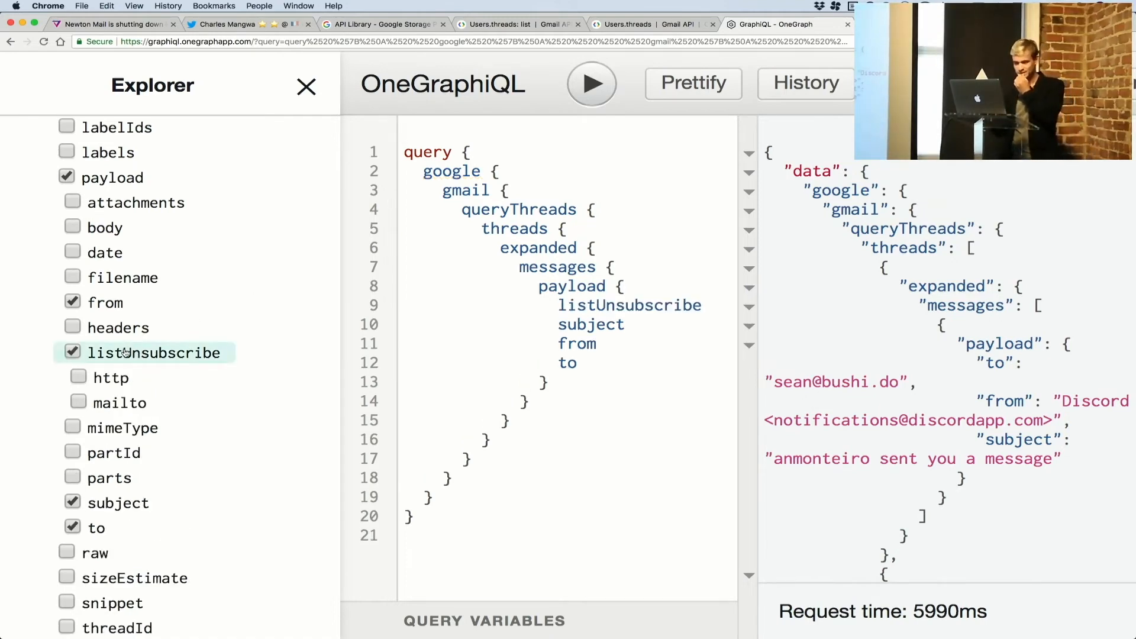
pyautogui.click(78, 378)
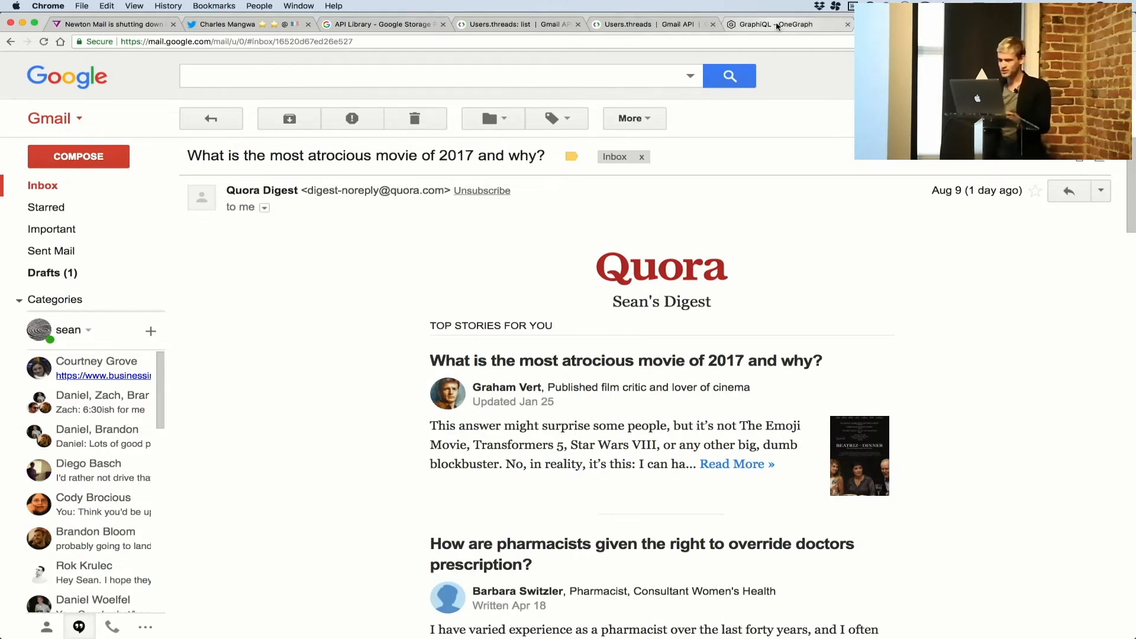
pyautogui.click(768, 24)
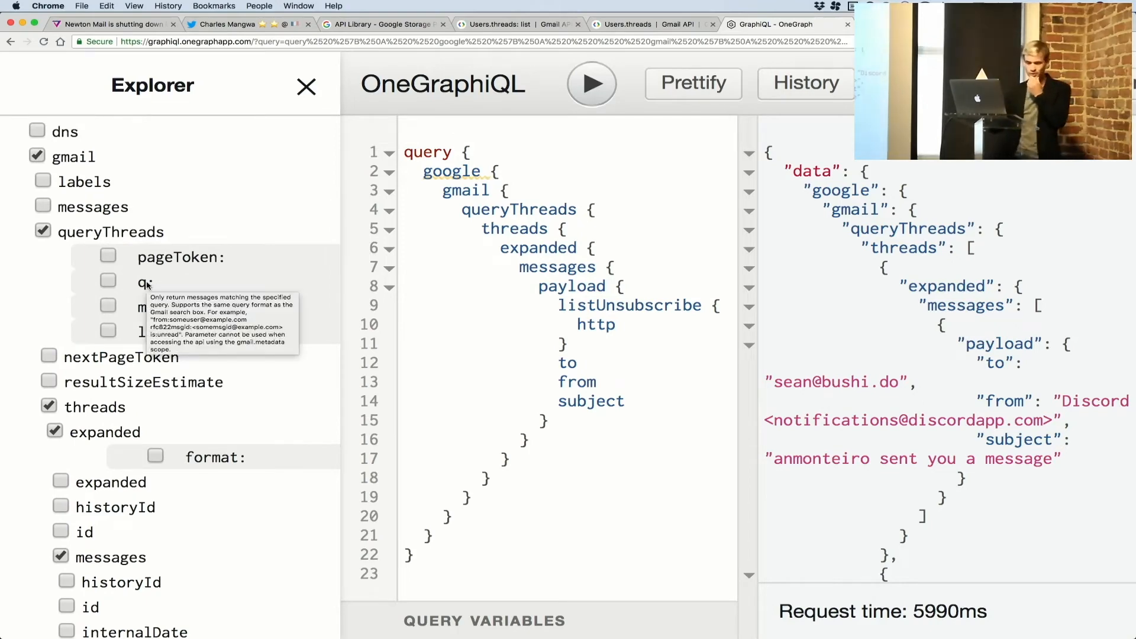
# Step: Filter threads with q 'unsub', drop the from field, and run the query
pyautogui.click(107, 281)
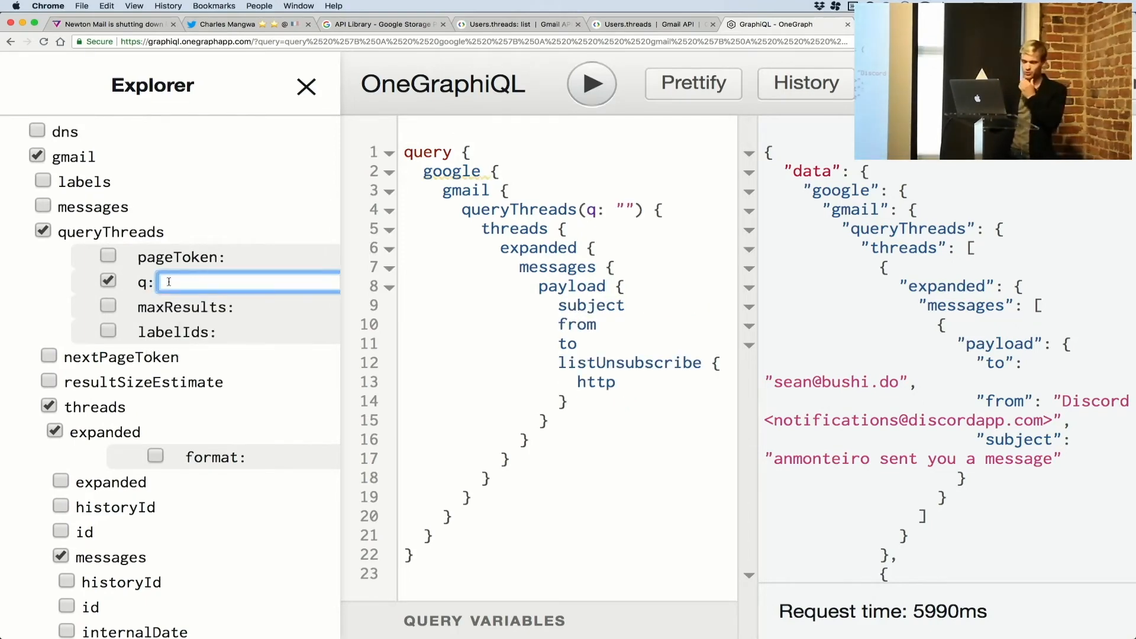
pyautogui.write('unsubscribe')
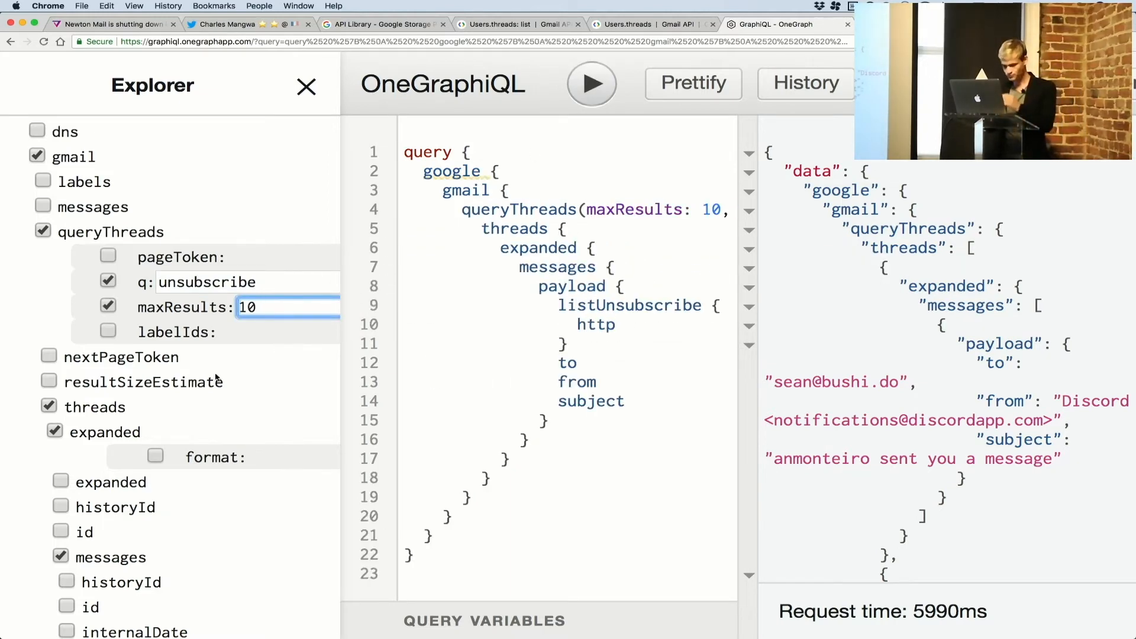
pyautogui.scroll(-3)
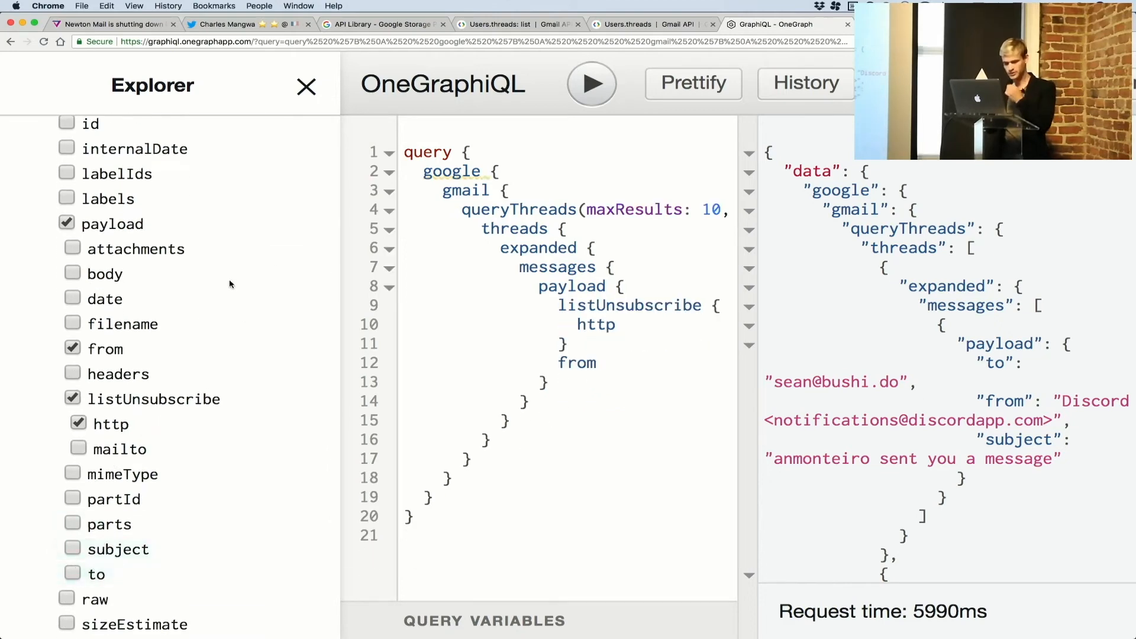
pyautogui.click(590, 83)
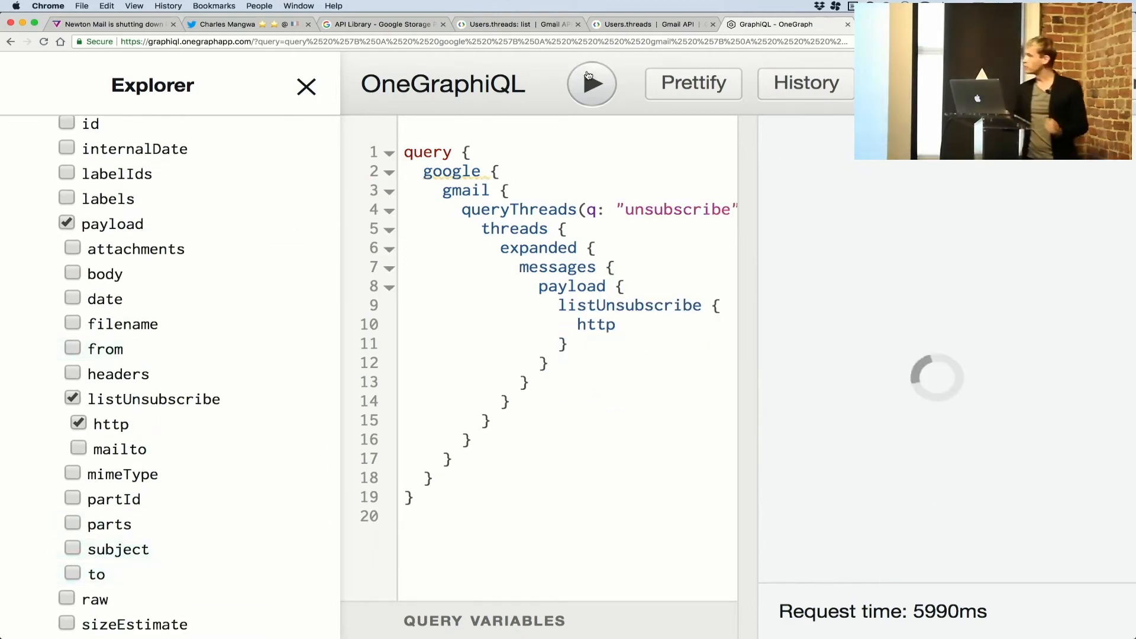
pyautogui.click(591, 84)
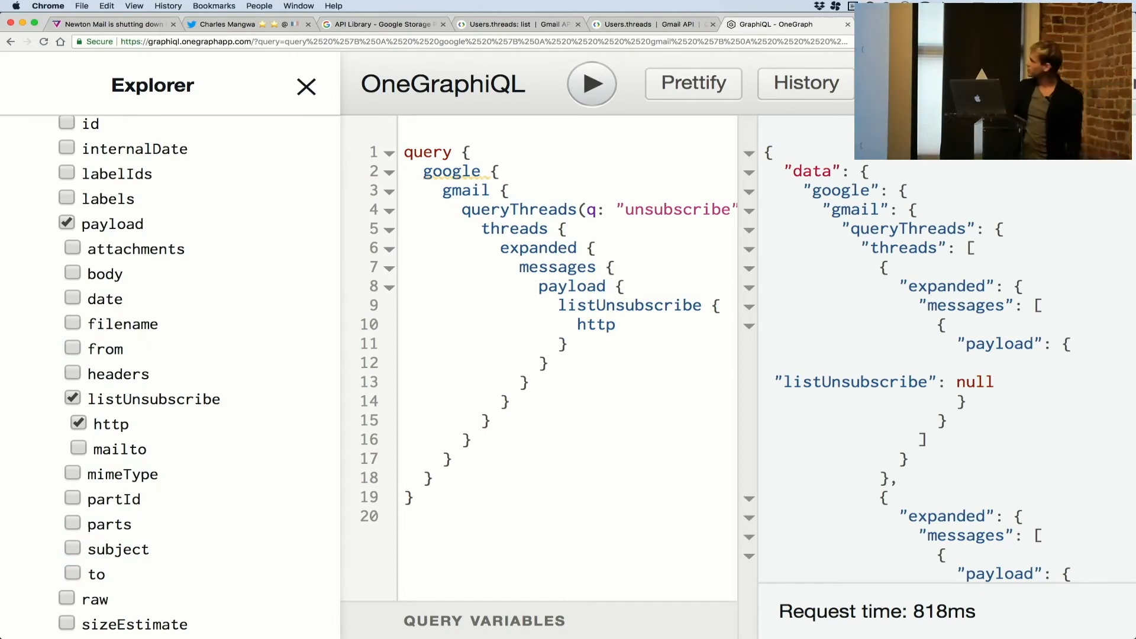
pyautogui.scroll(-3)
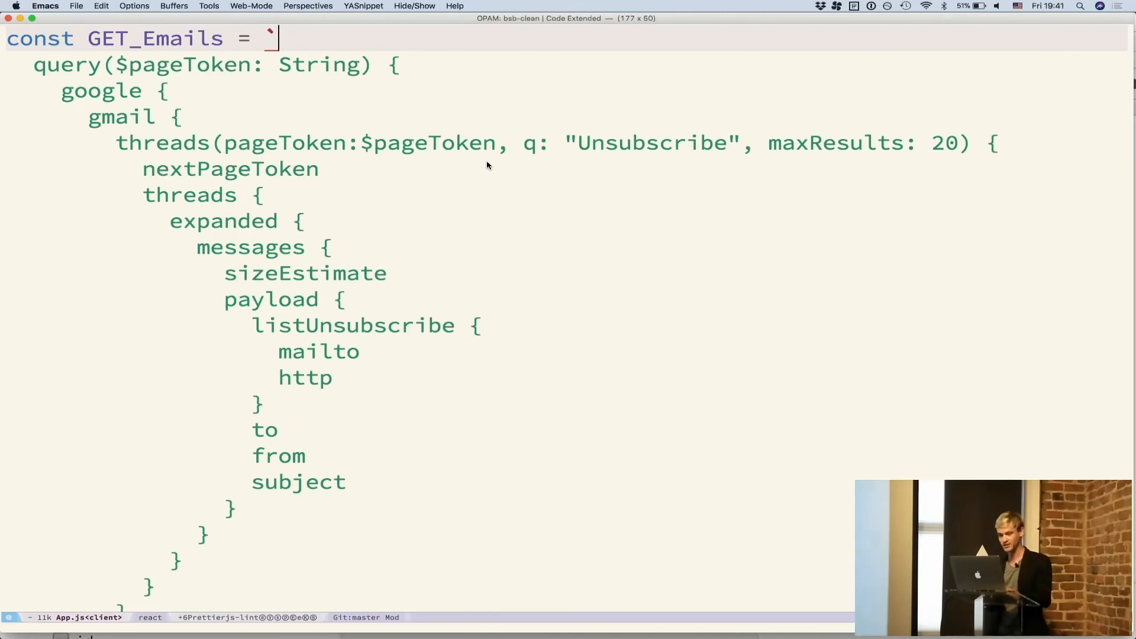
pyautogui.moveTo(555, 167)
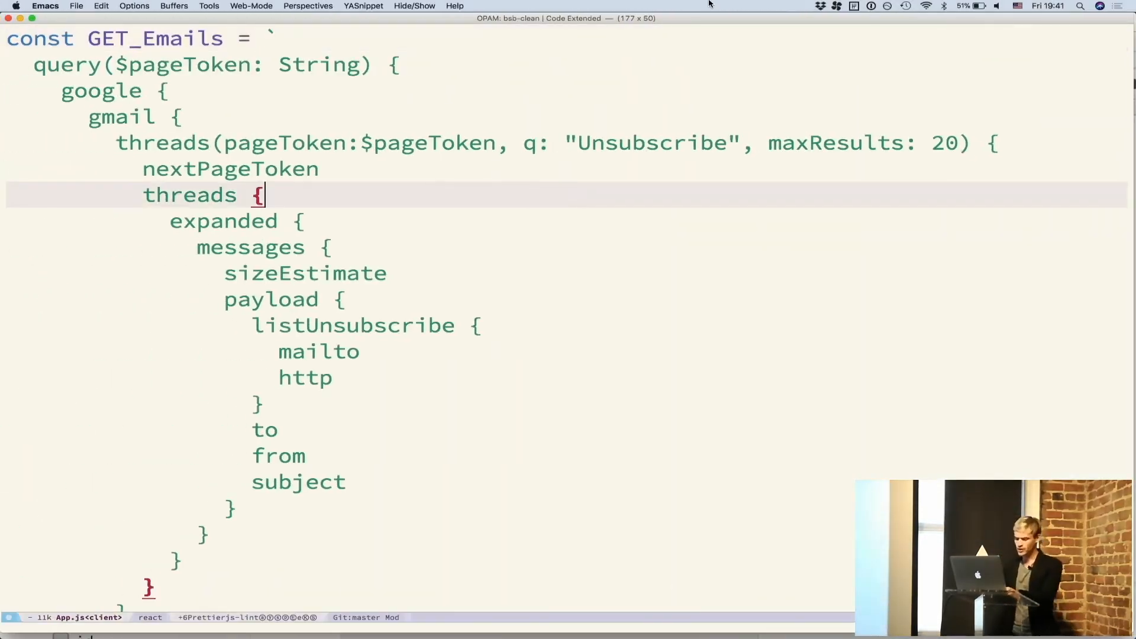
# Step: Type 'isnu' while viewing the GET_Emails query in App.js
pyautogui.write('isnu')
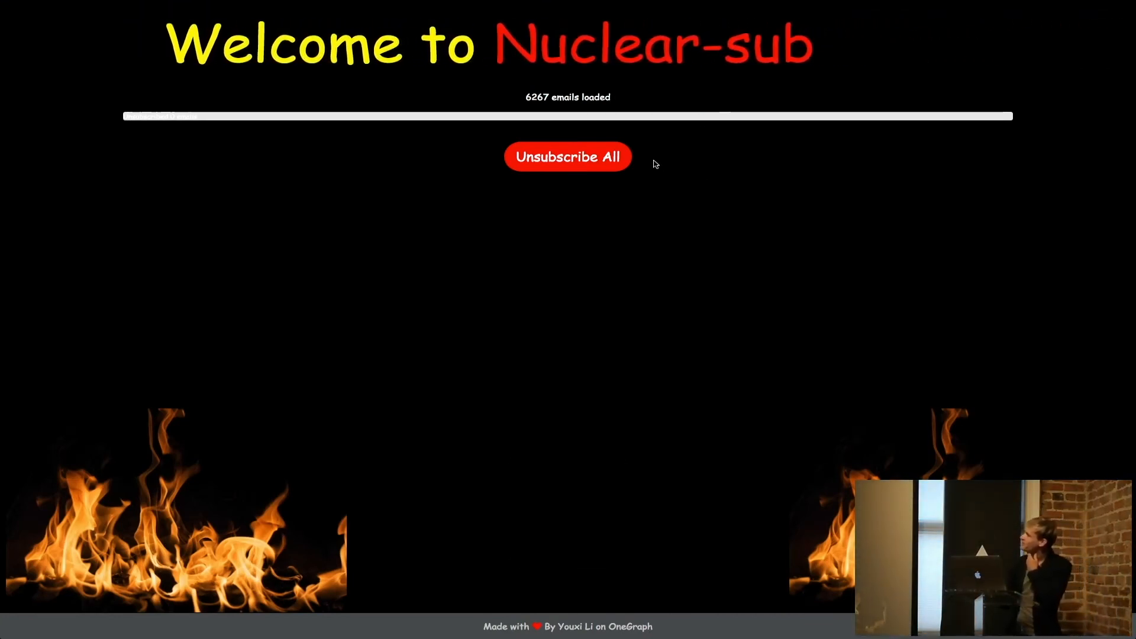
# Step: Trigger Unsubscribe All for the 6267 loaded emails
pyautogui.click(568, 156)
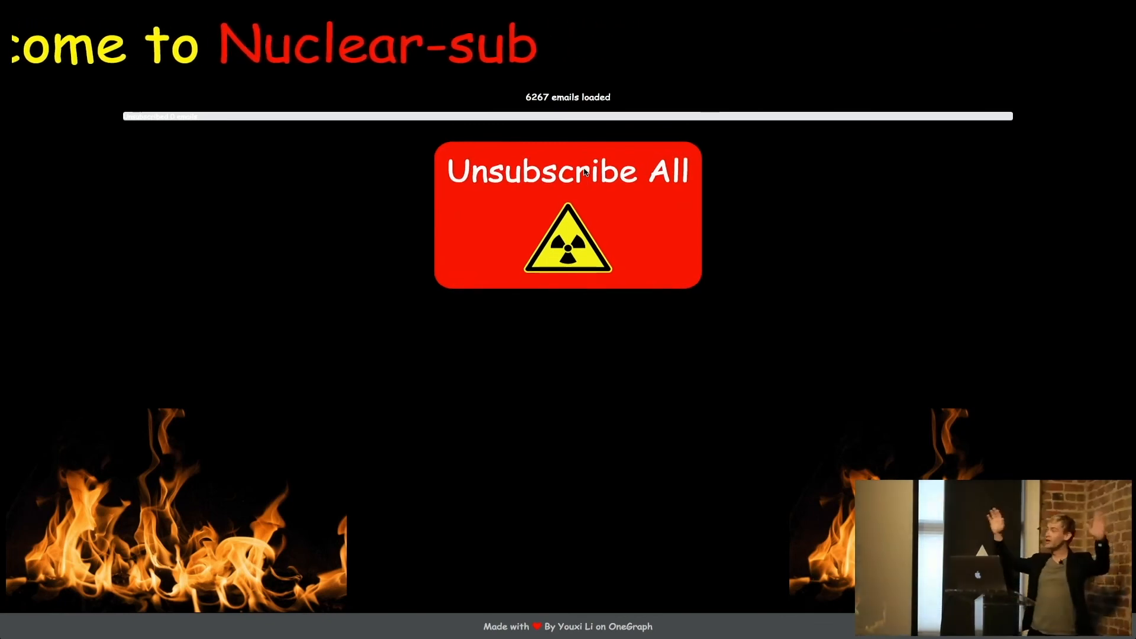